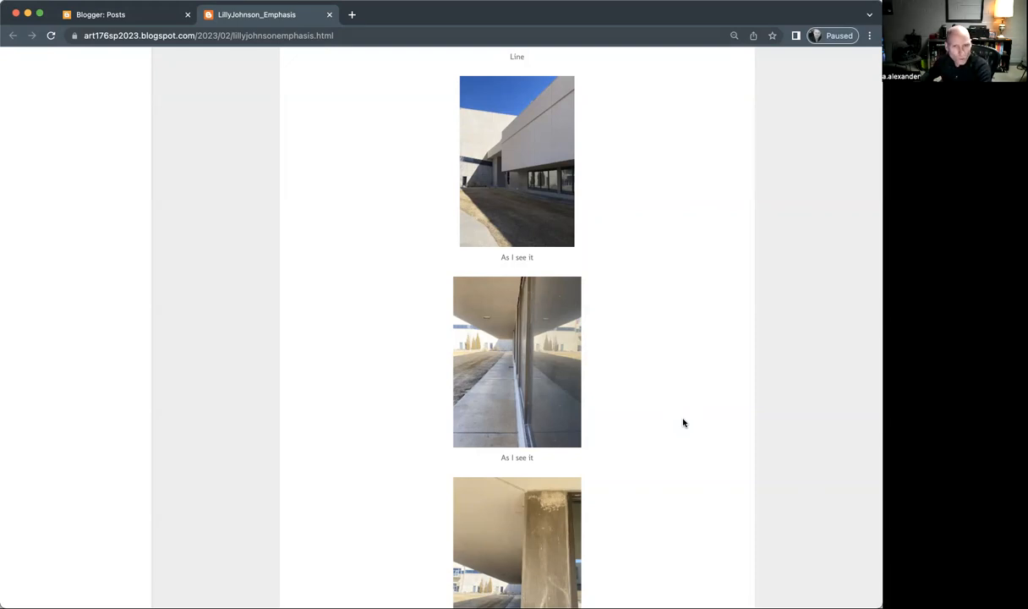
mouse_move(682, 431)
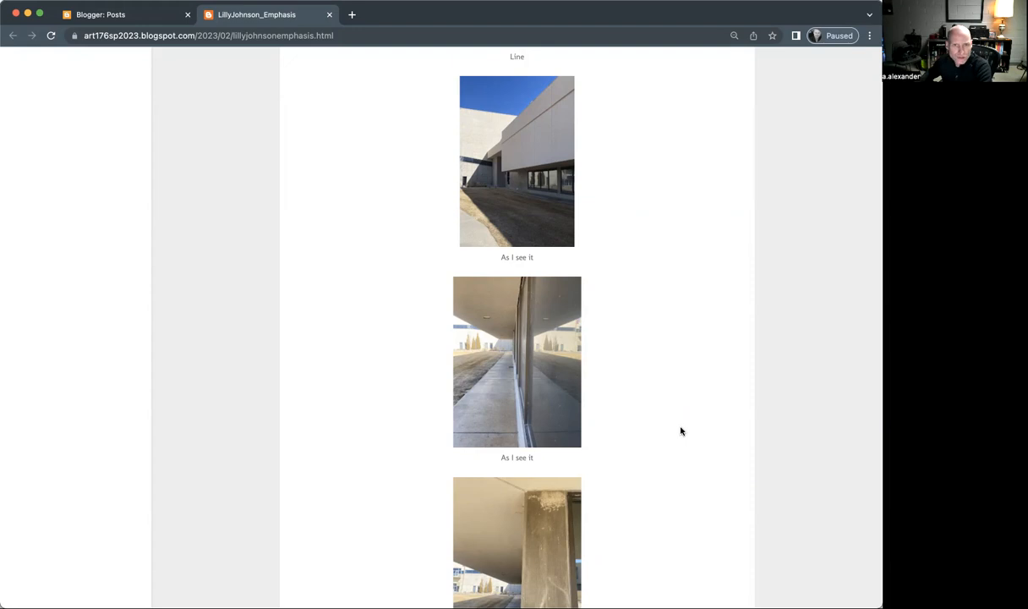
mouse_move(684, 427)
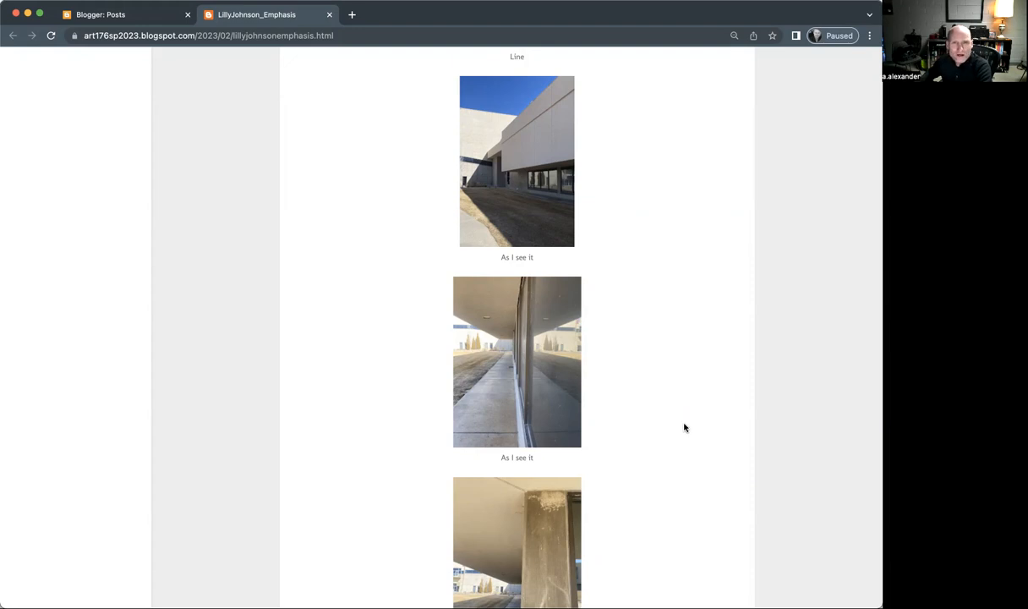
- Scroll down through the student photo blog post toward its photos
scroll(down, 3)
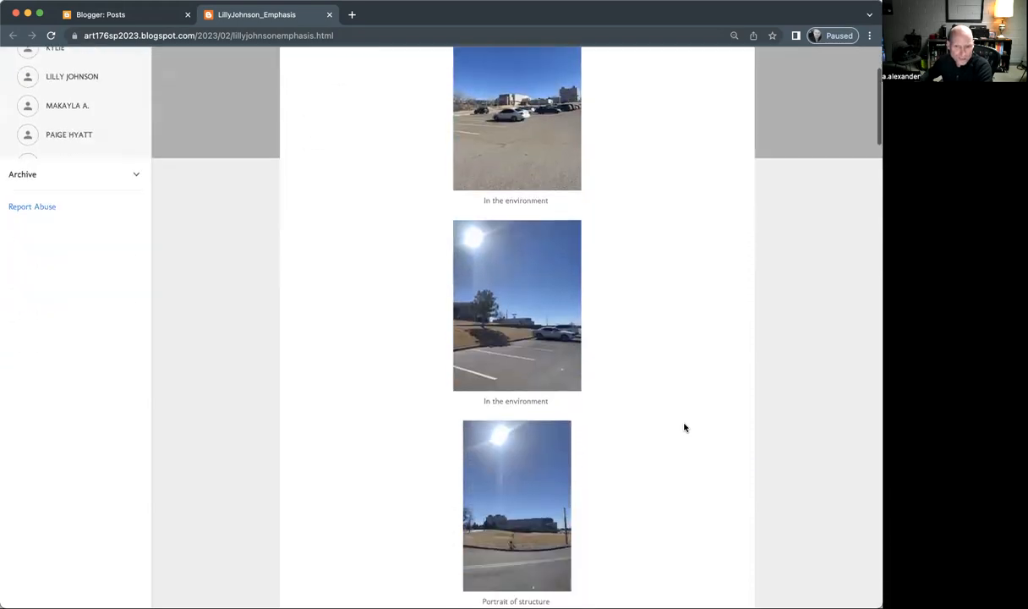
scroll(down, 3)
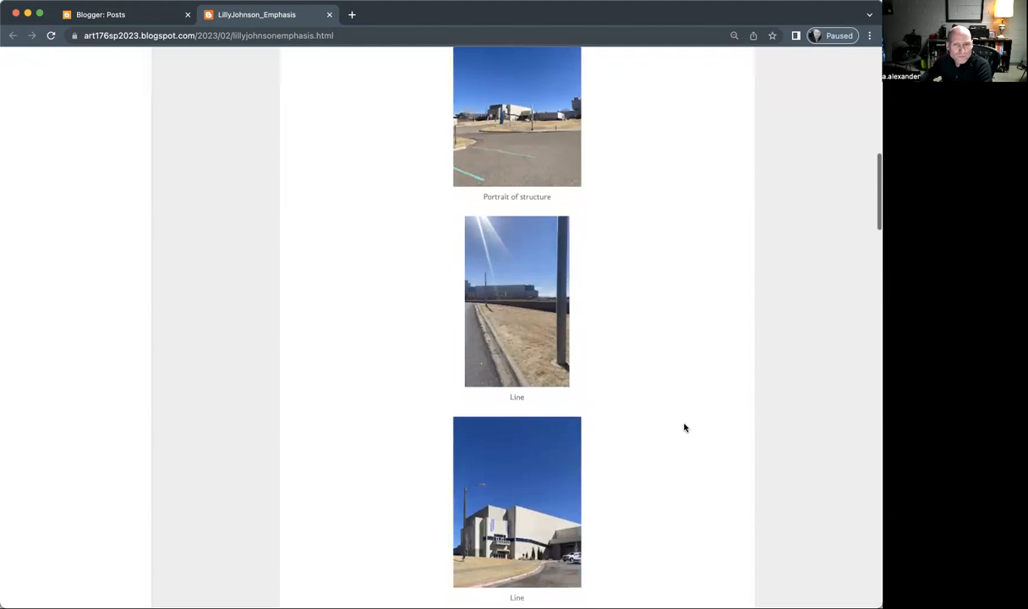
scroll(down, 3)
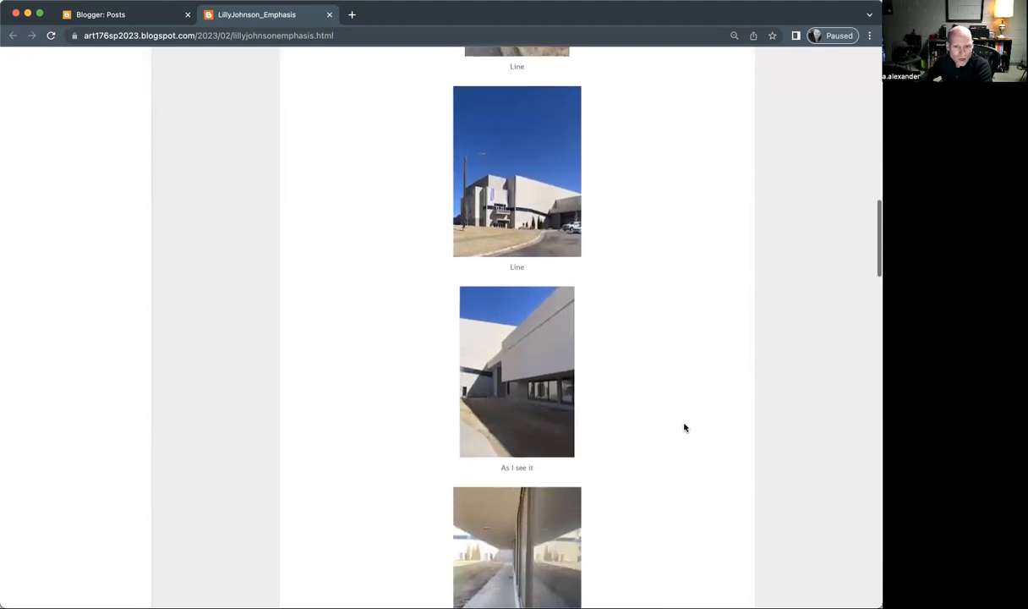
scroll(down, 3)
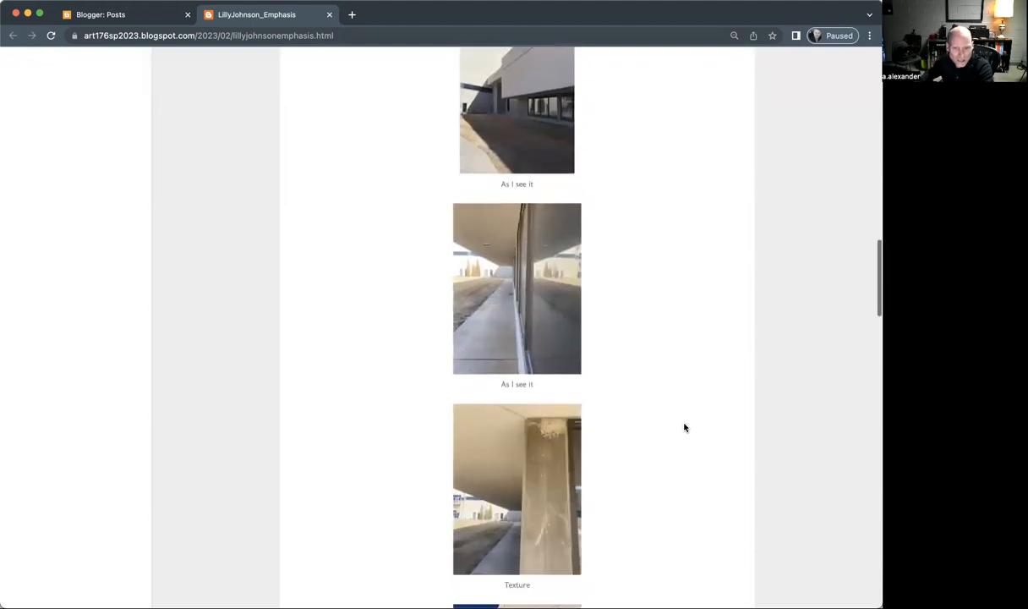
scroll(down, 3)
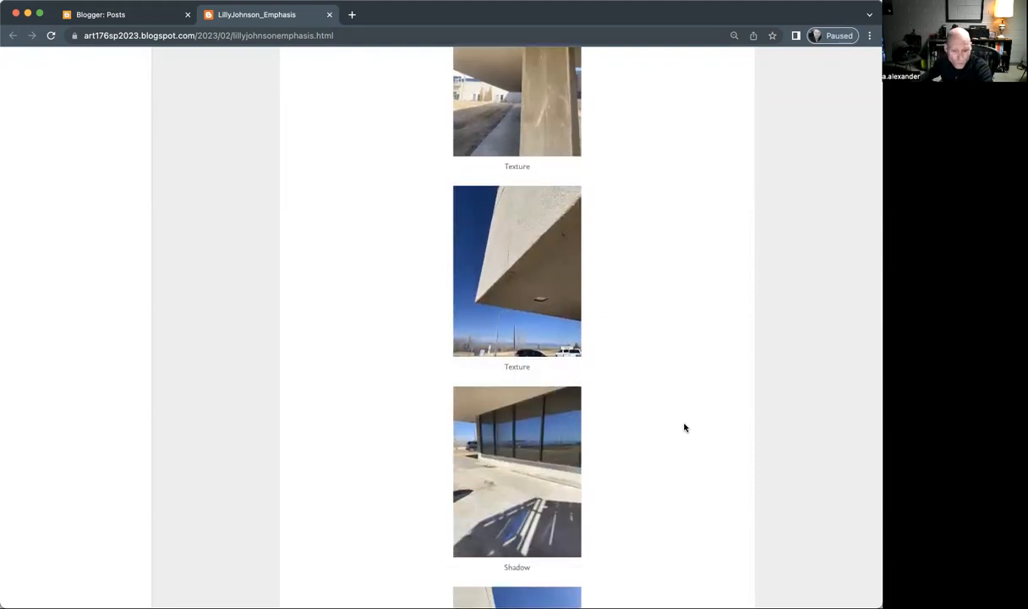
scroll(down, 3)
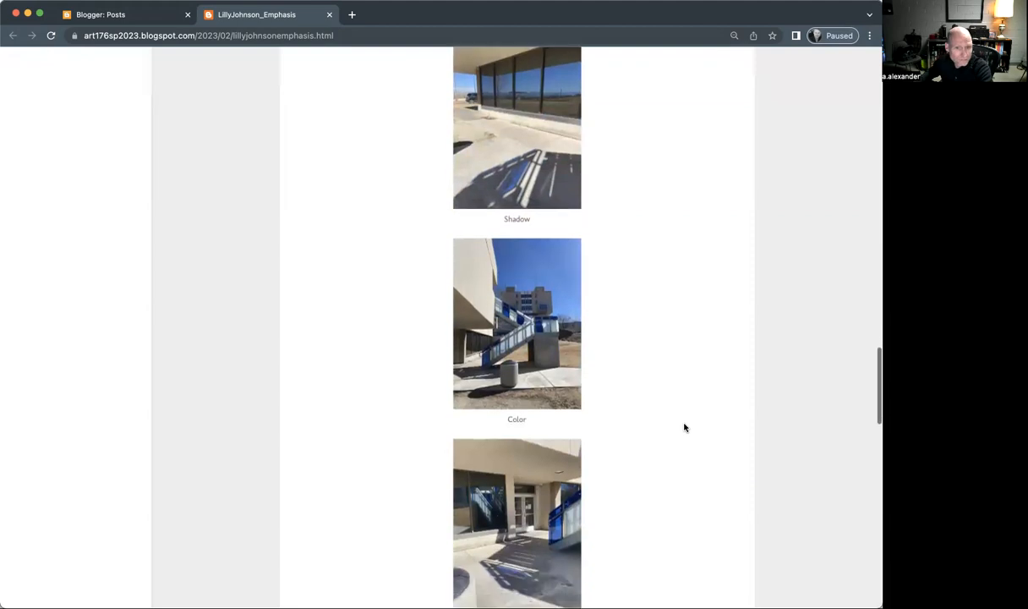
scroll(down, 3)
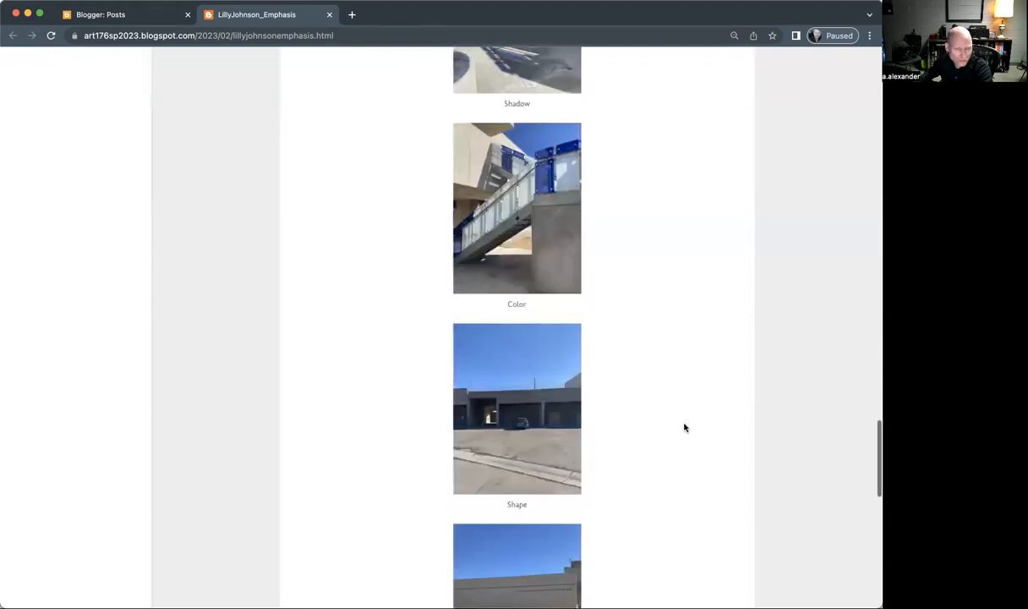
scroll(down, 3)
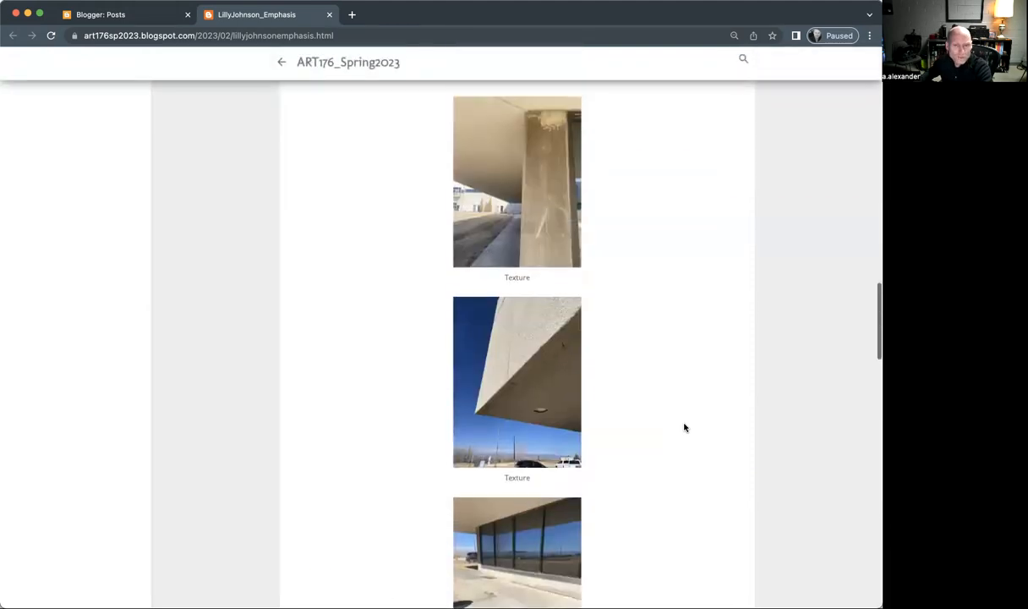
scroll(down, 3)
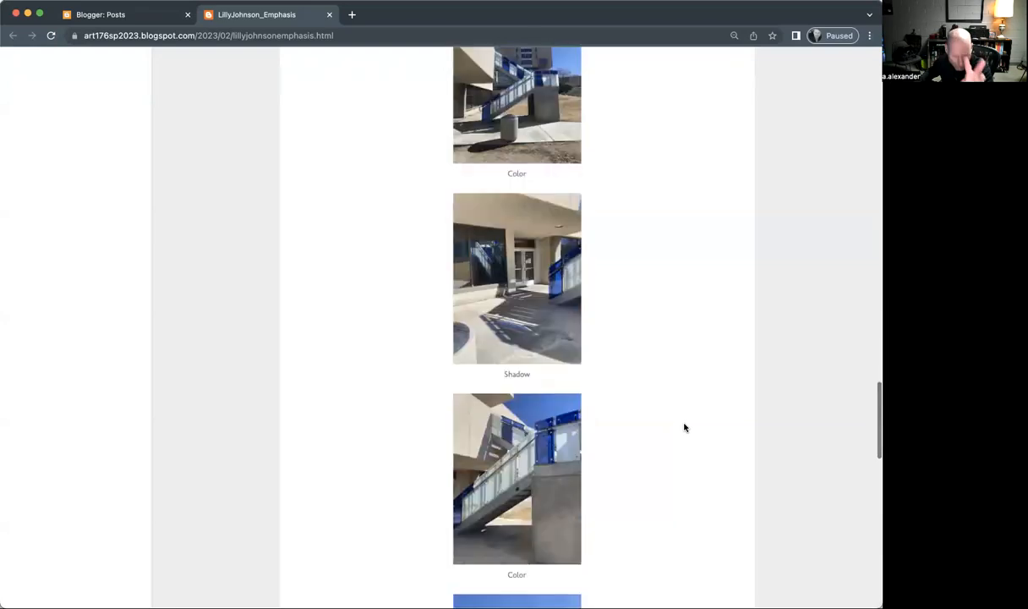
scroll(down, 3)
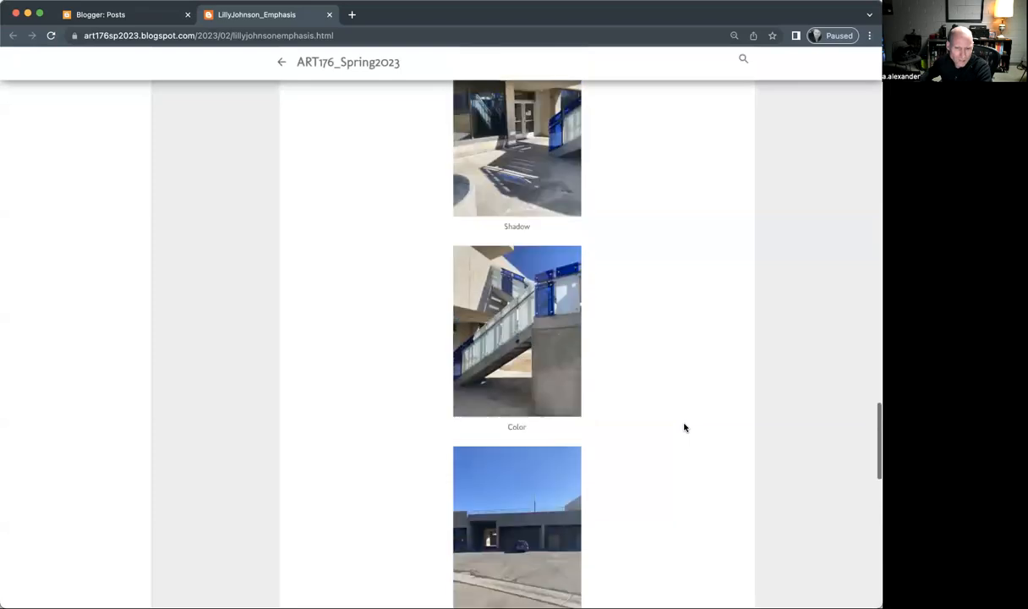
scroll(down, 3)
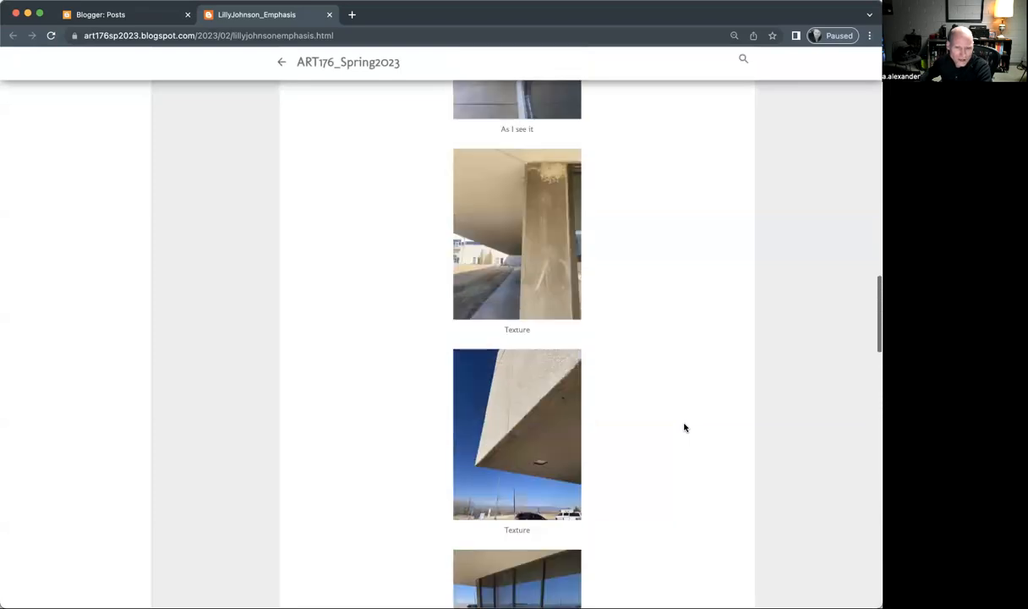
scroll(down, 3)
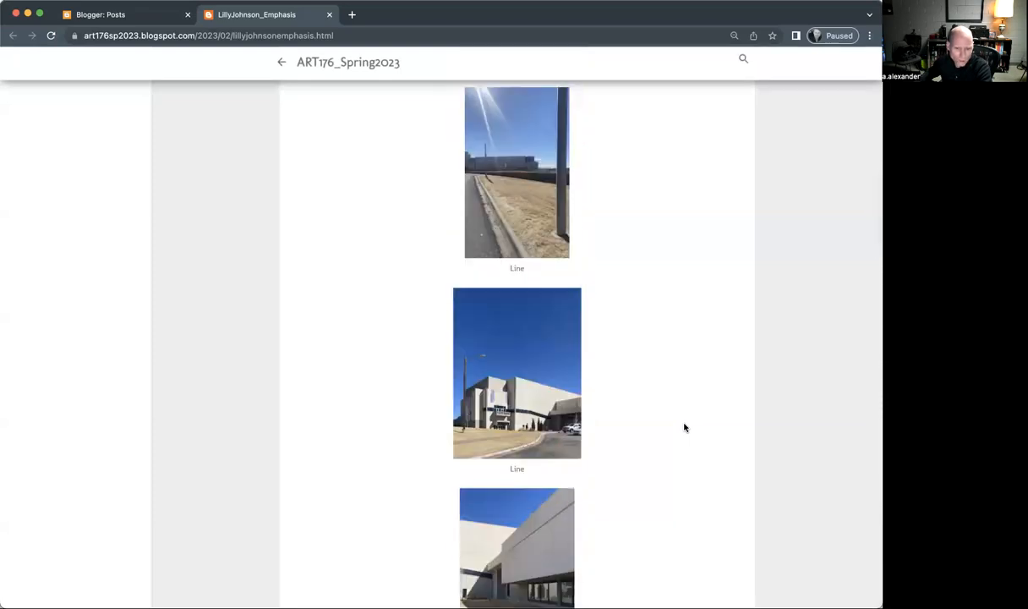
scroll(down, 3)
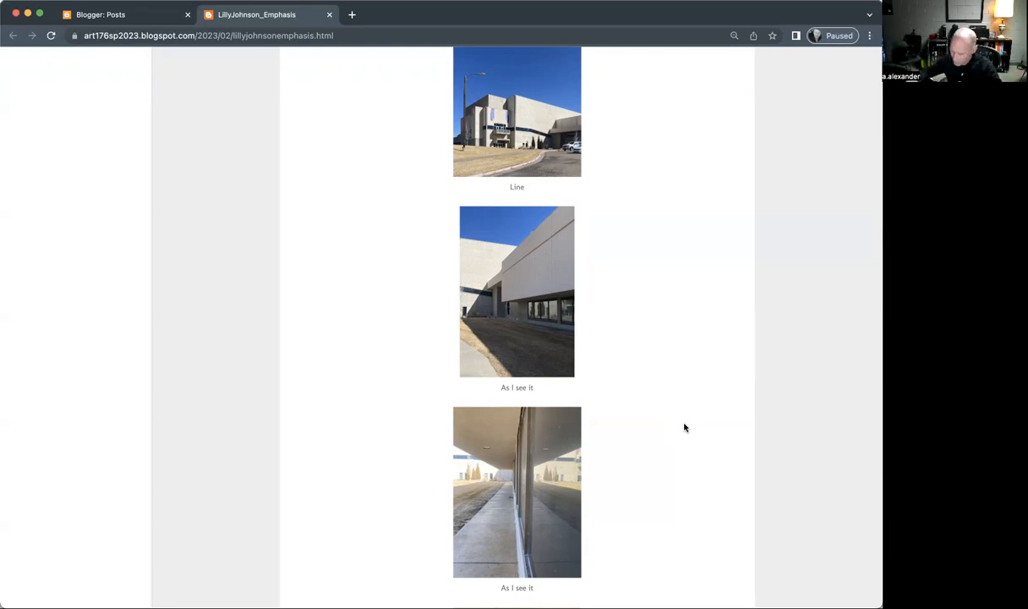
- Open the parking lot photo full-size in the lightbox and advance to the next photo
scroll(up, 3)
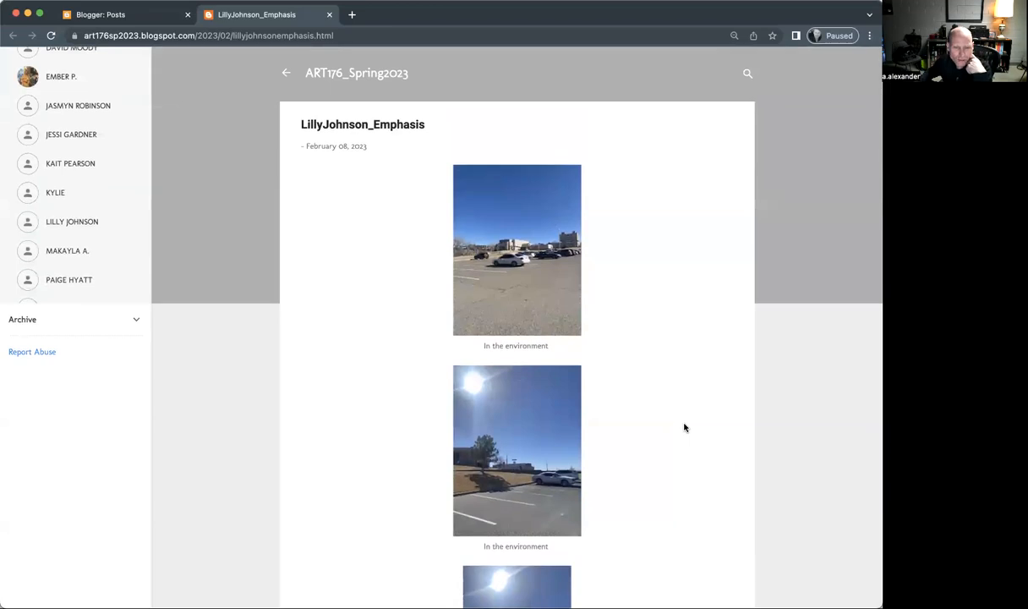
scroll(down, 3)
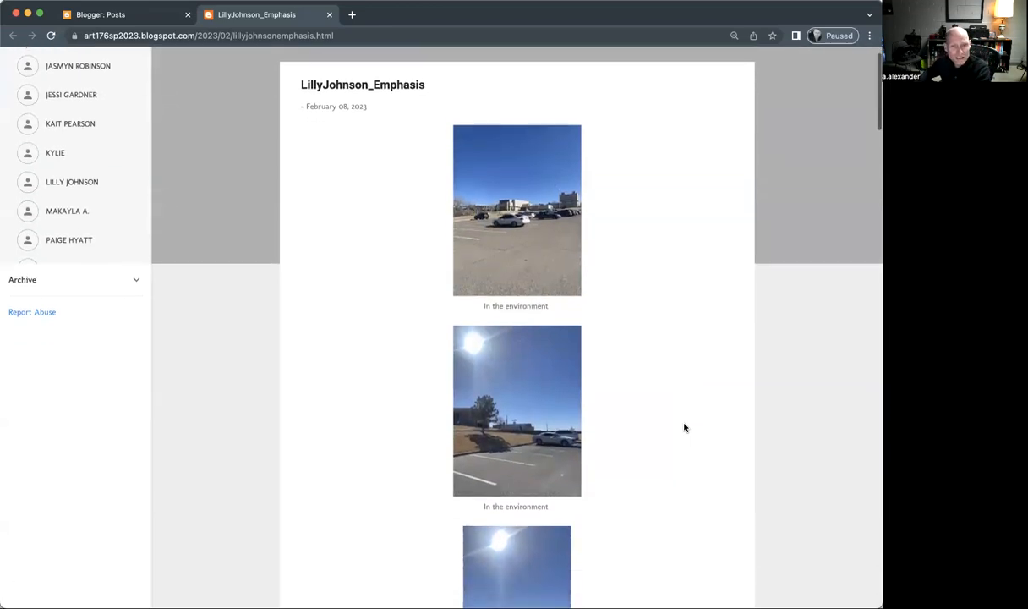
scroll(down, 3)
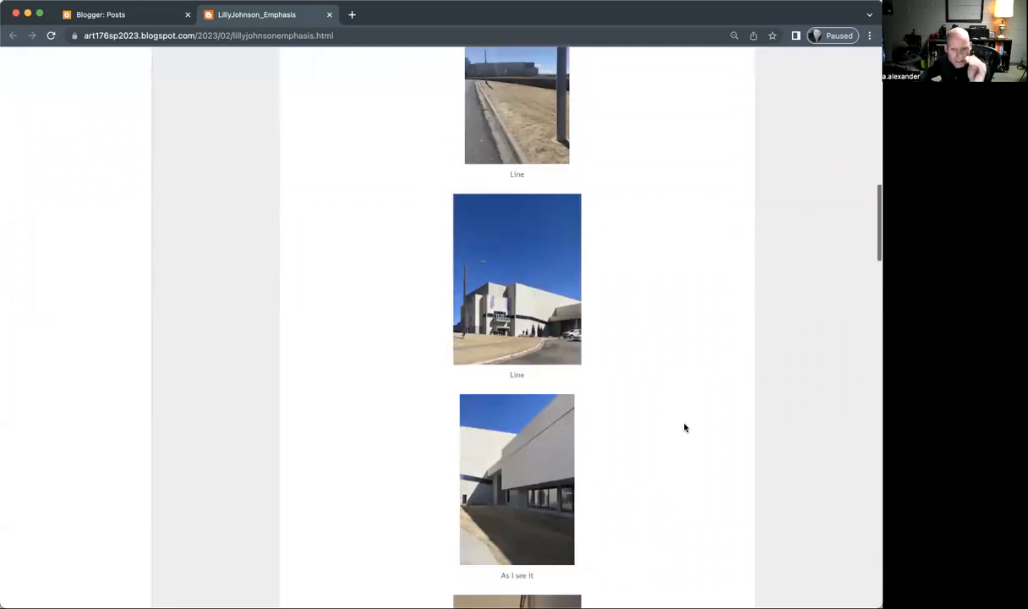
scroll(down, 3)
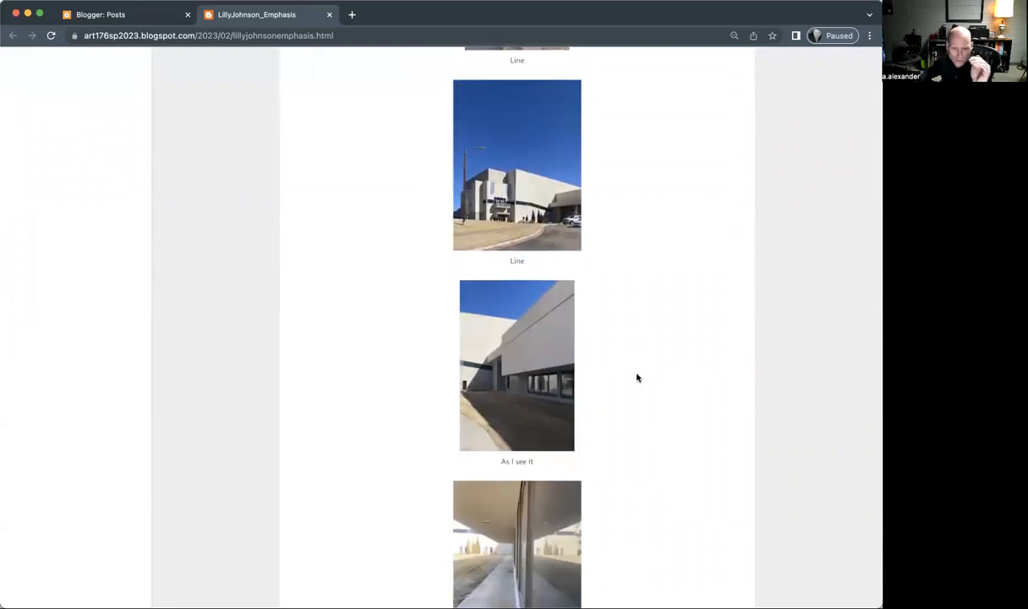
click(517, 365)
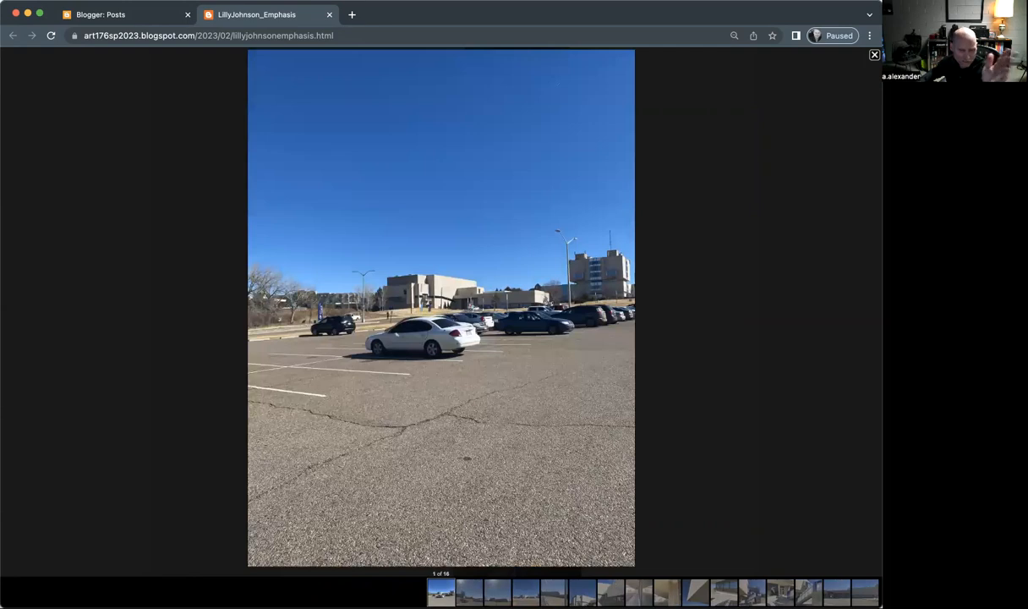
click(468, 592)
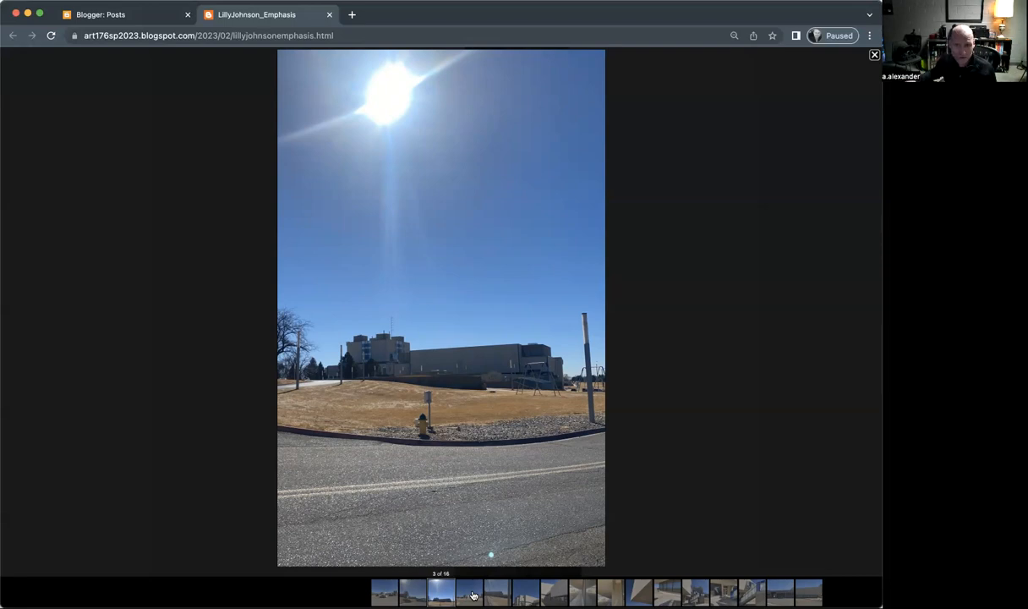
mouse_move(424, 222)
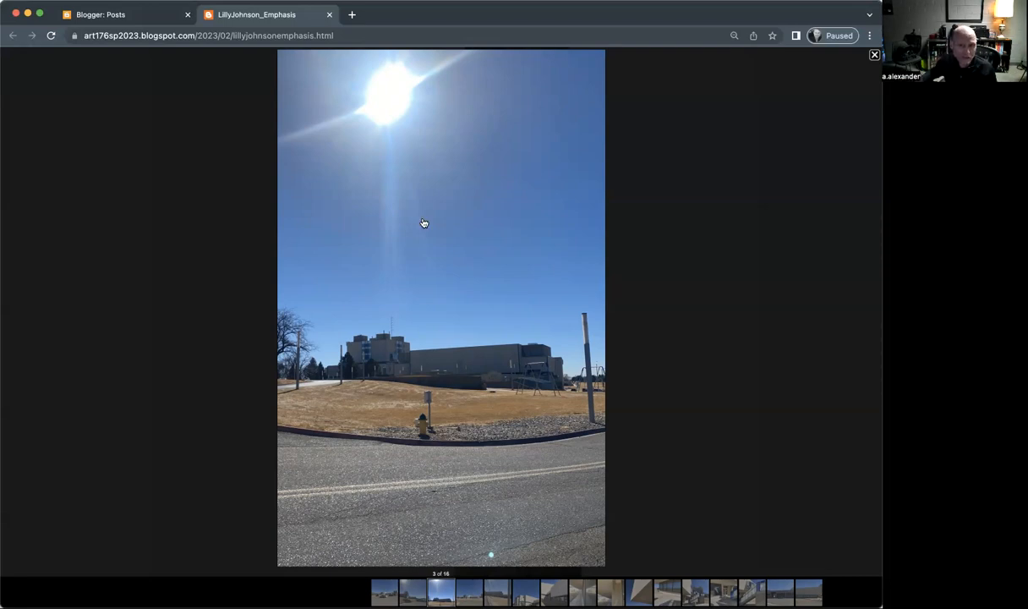
mouse_move(405, 100)
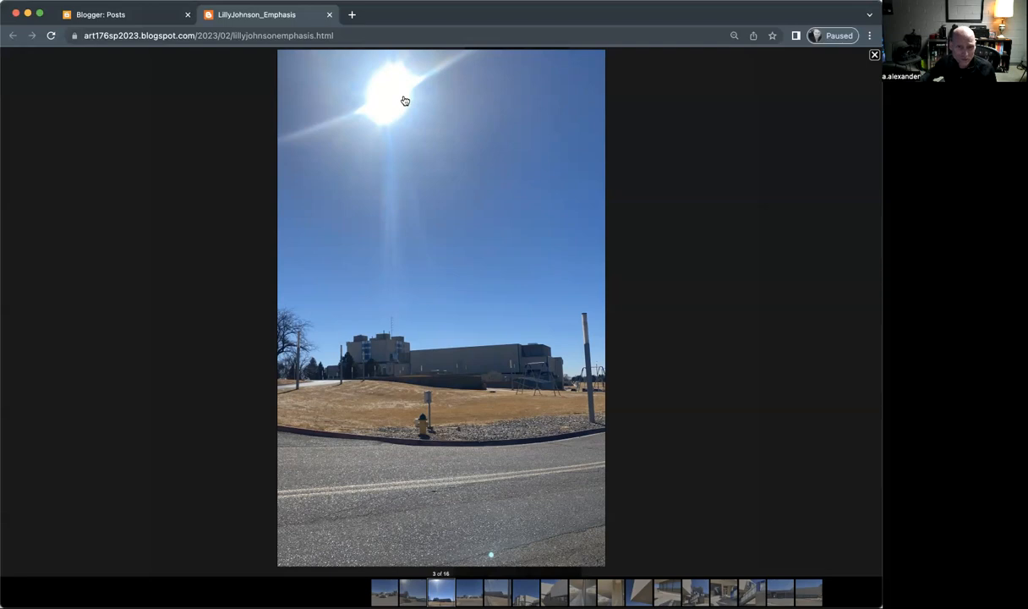
mouse_move(399, 108)
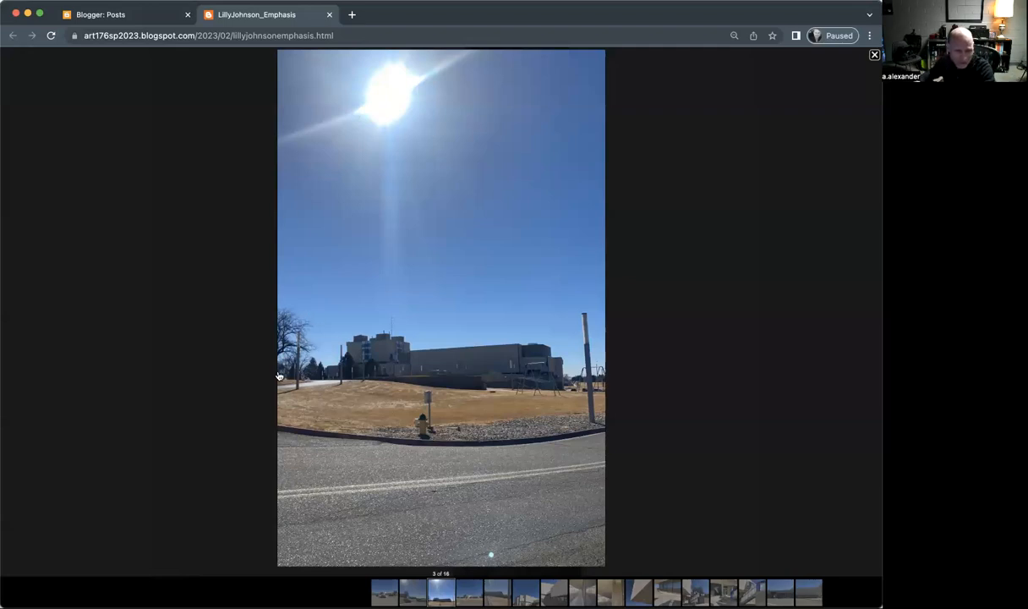
mouse_move(574, 423)
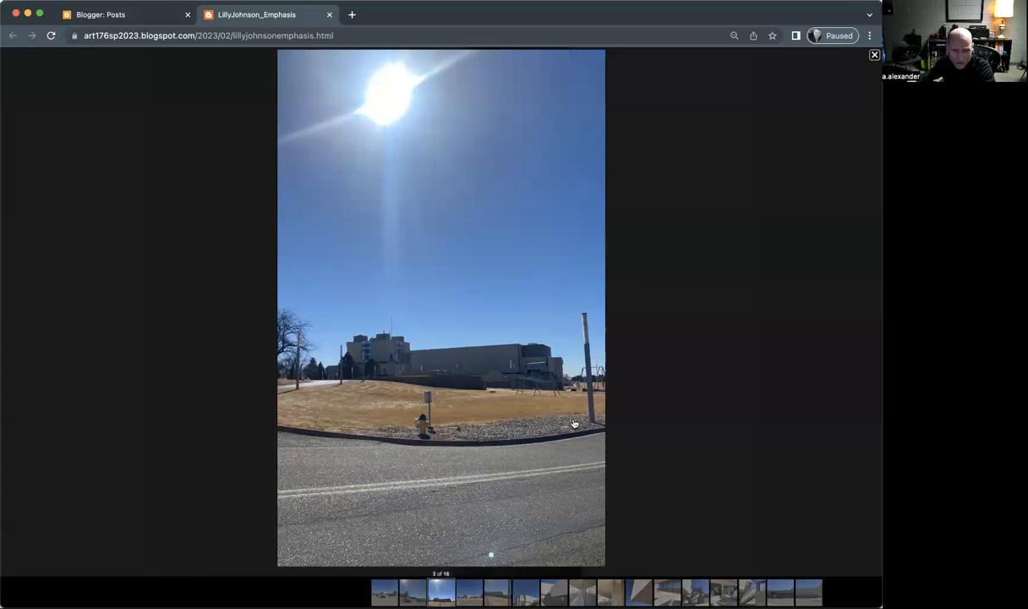
mouse_move(484, 260)
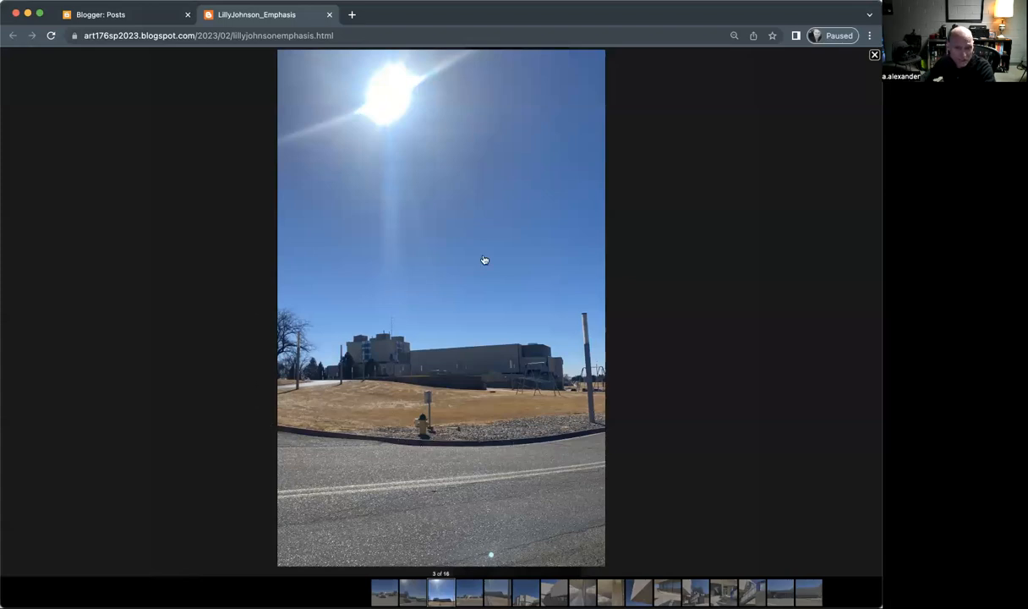
mouse_move(375, 483)
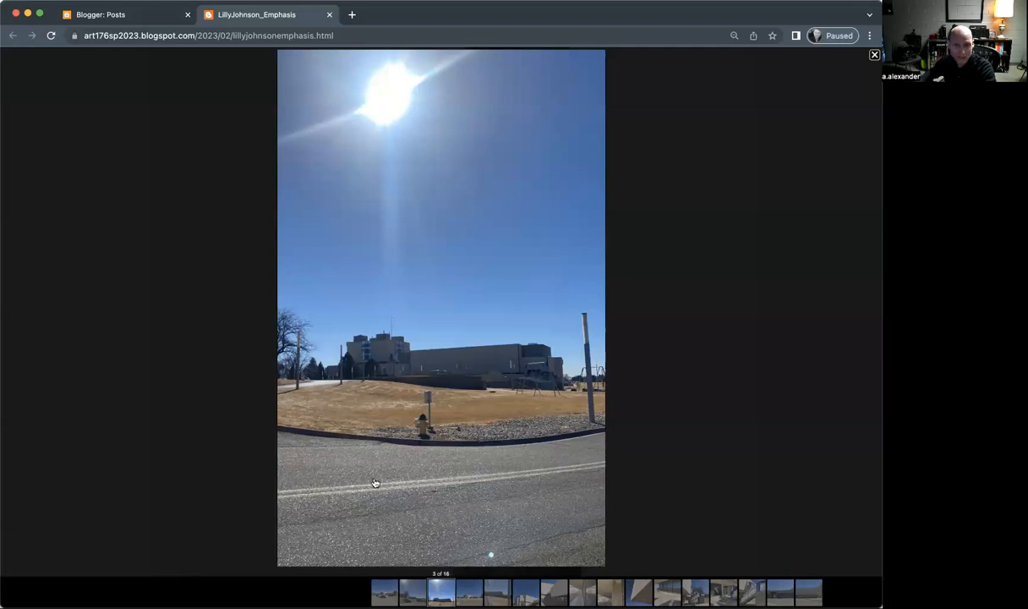
mouse_move(361, 448)
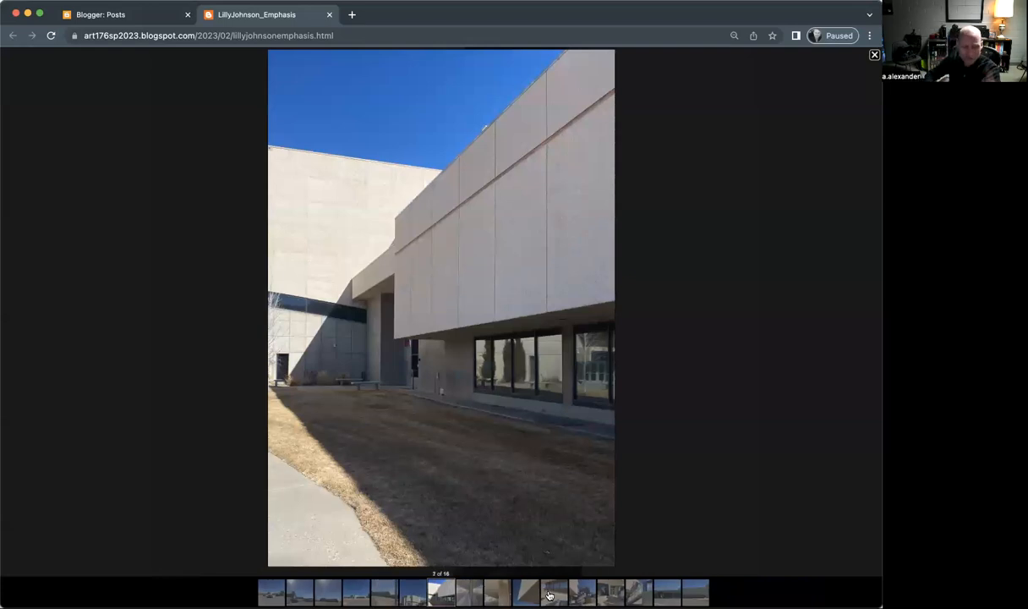
- Show photo 11 of 16, reflective windows above striped pavement shadows, full-size
click(552, 592)
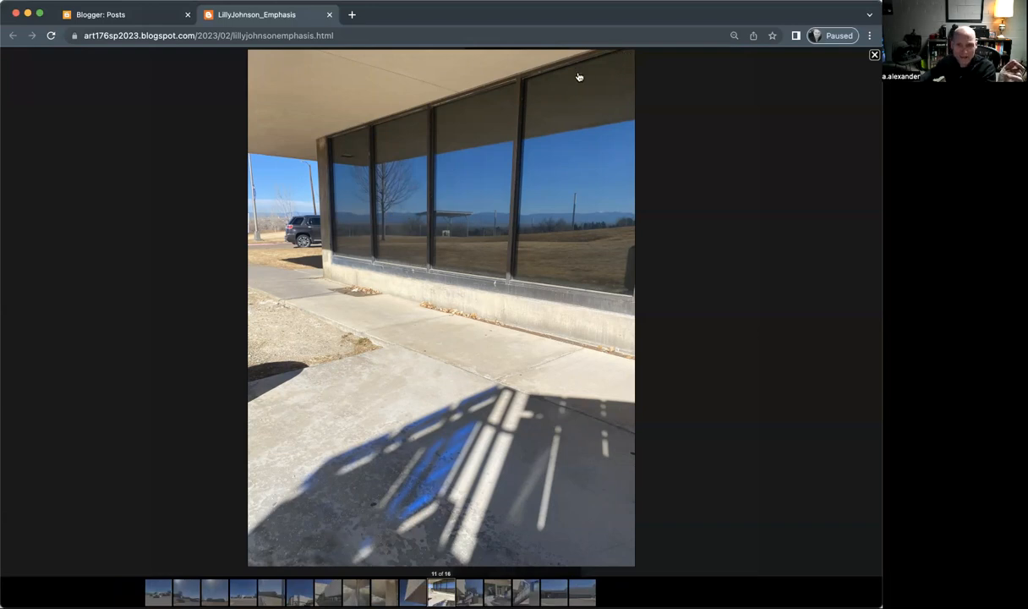
mouse_move(528, 68)
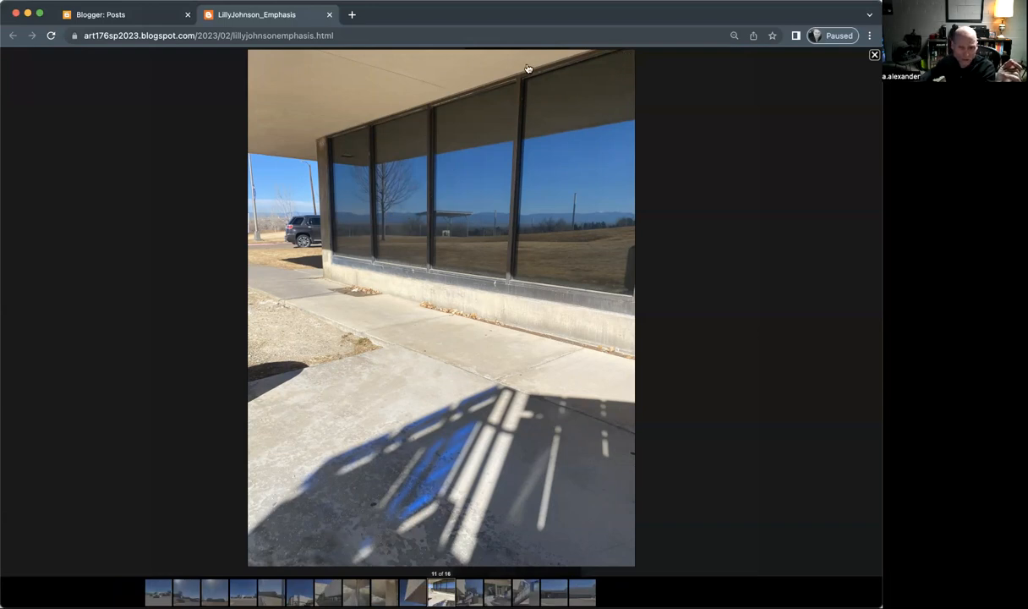
mouse_move(579, 84)
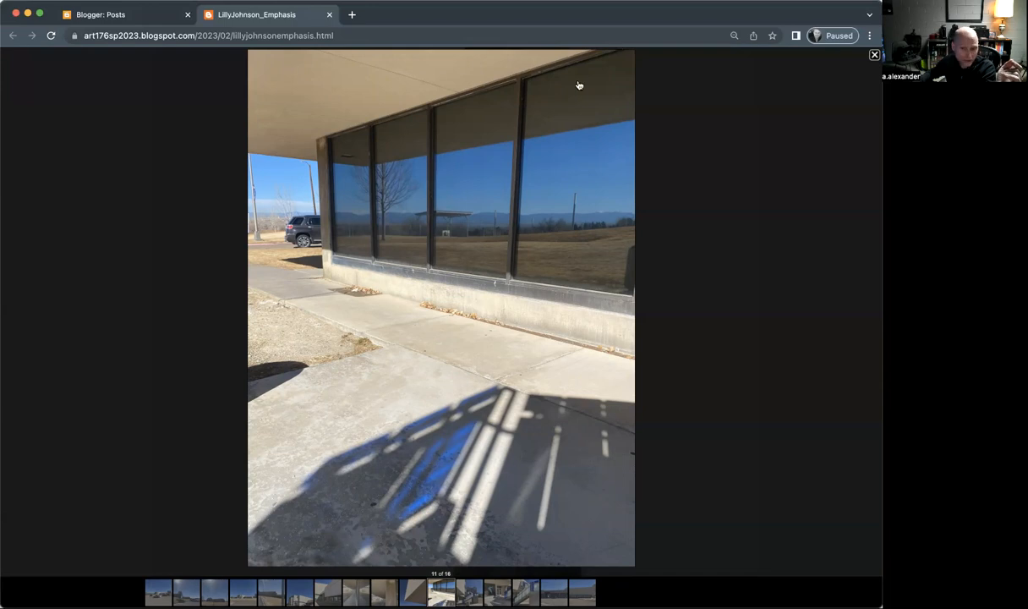
mouse_move(478, 402)
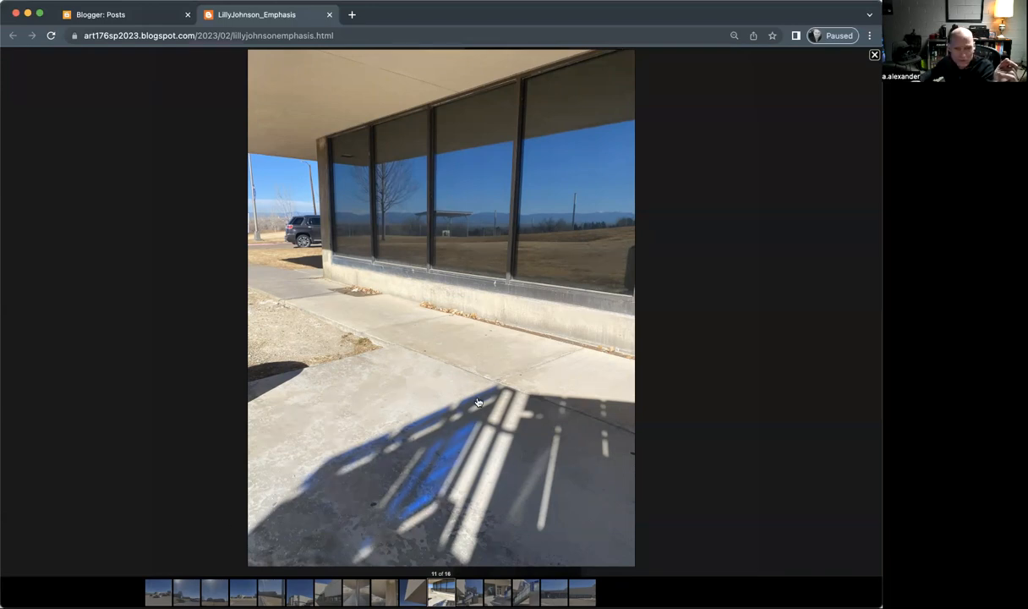
mouse_move(585, 317)
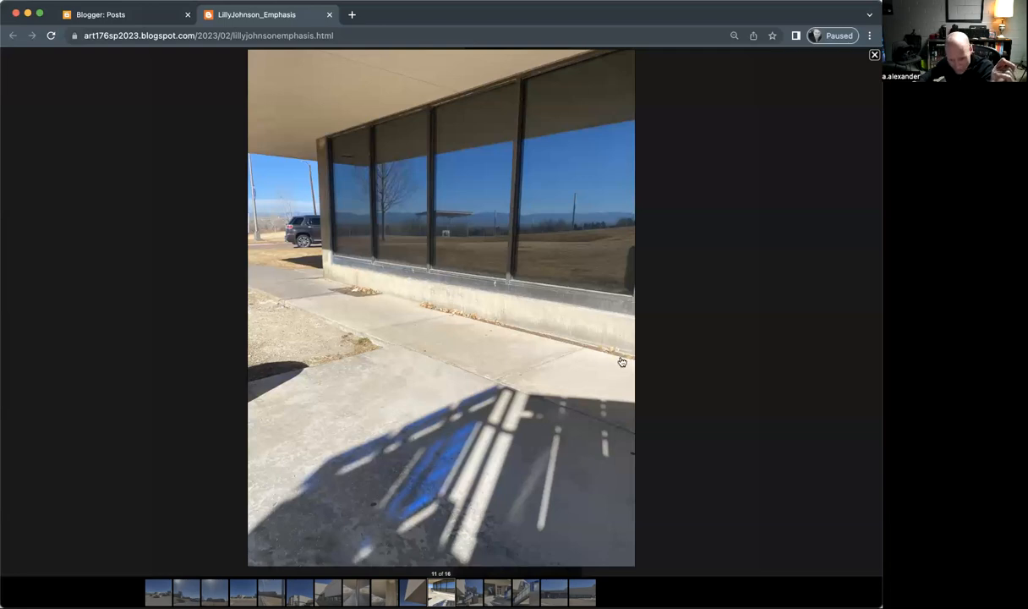
mouse_move(450, 308)
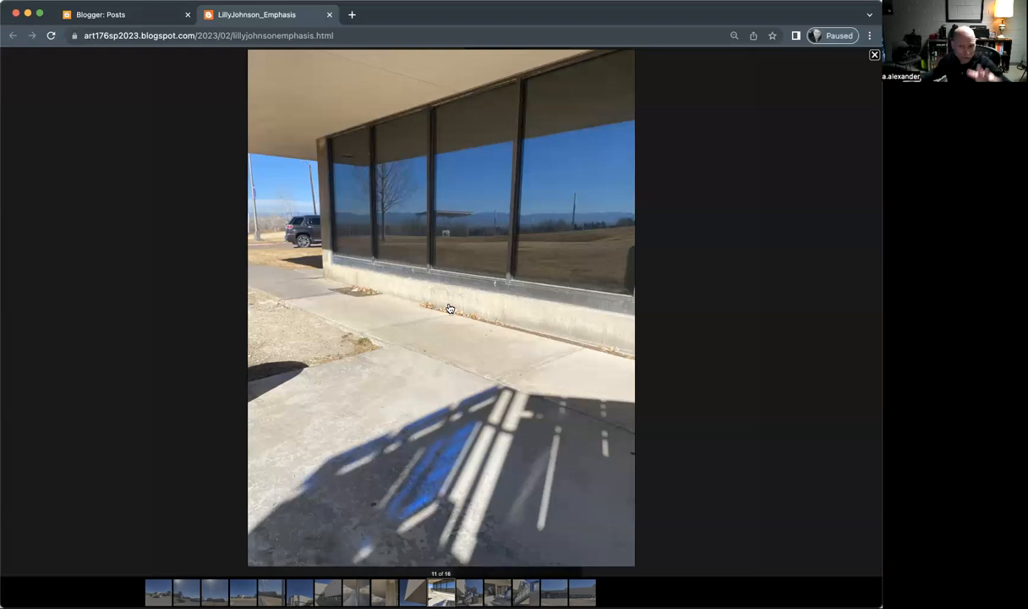
mouse_move(486, 191)
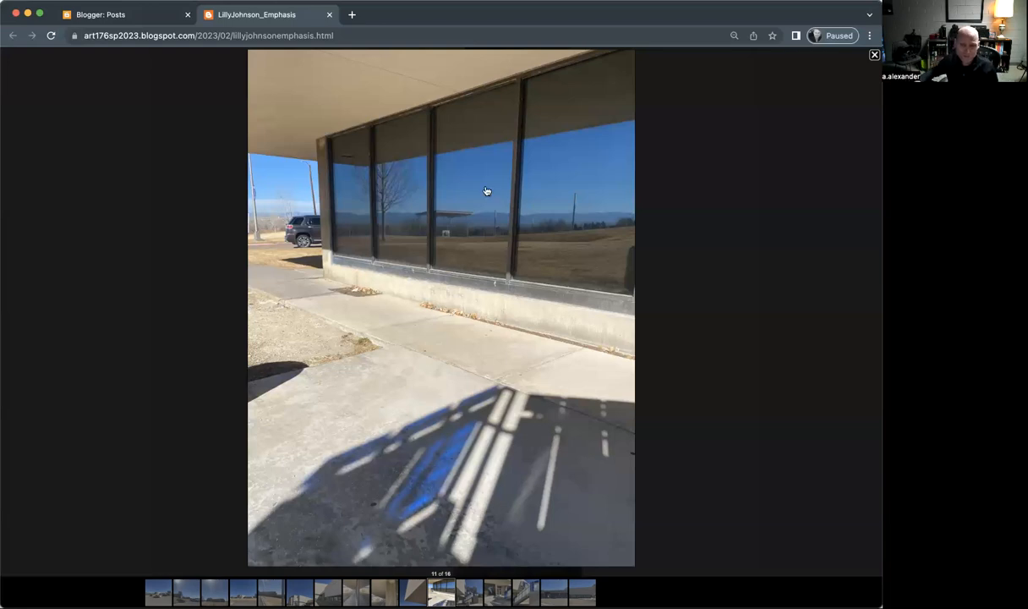
mouse_move(444, 101)
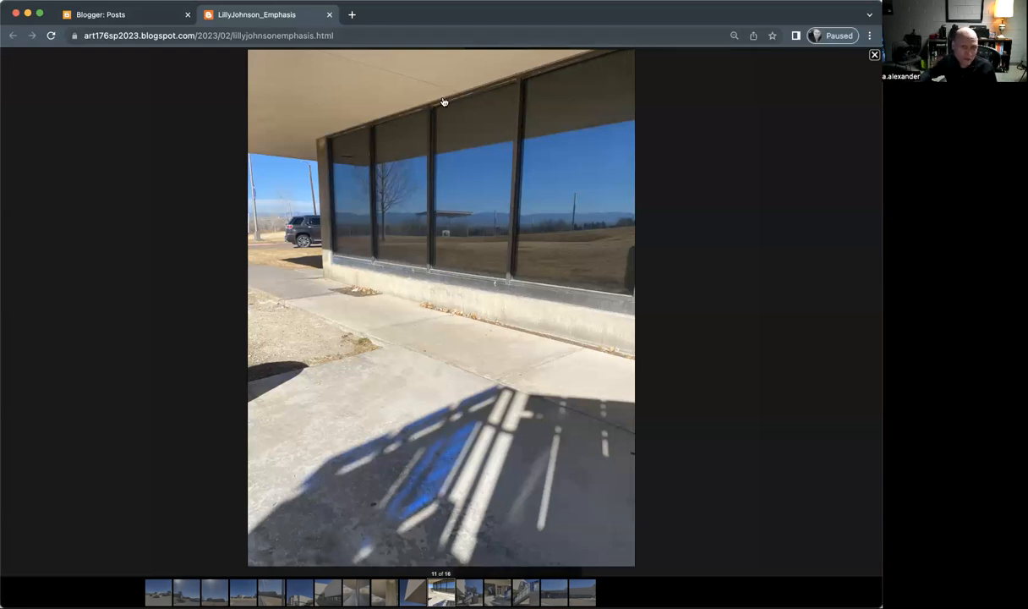
mouse_move(326, 132)
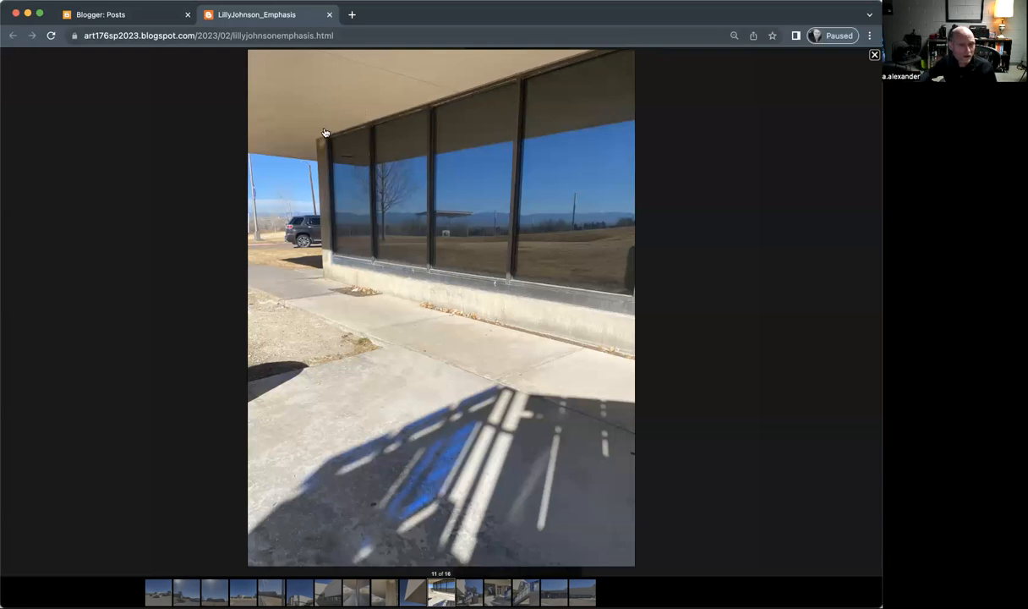
mouse_move(298, 142)
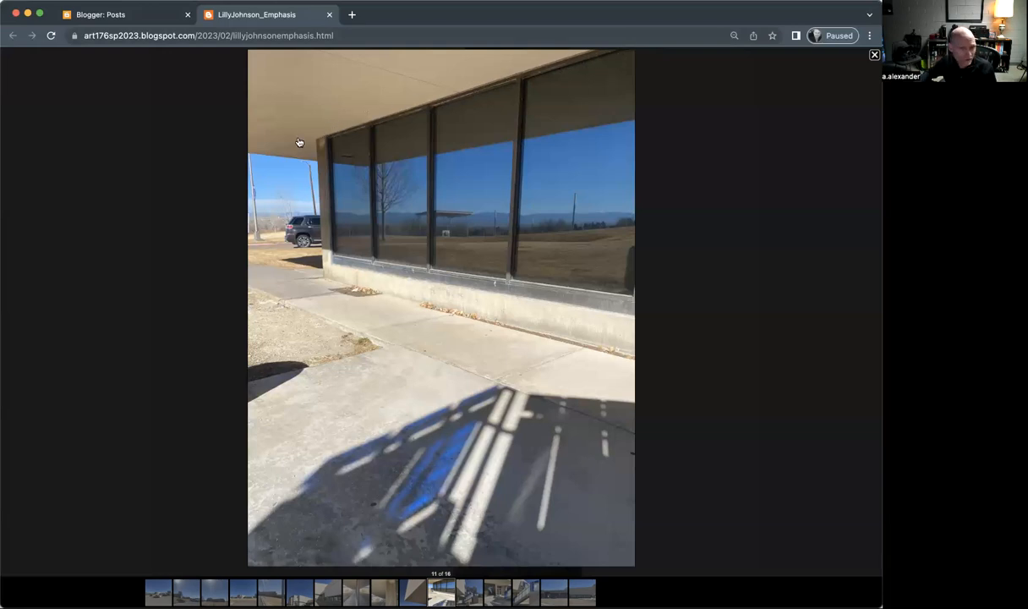
mouse_move(636, 58)
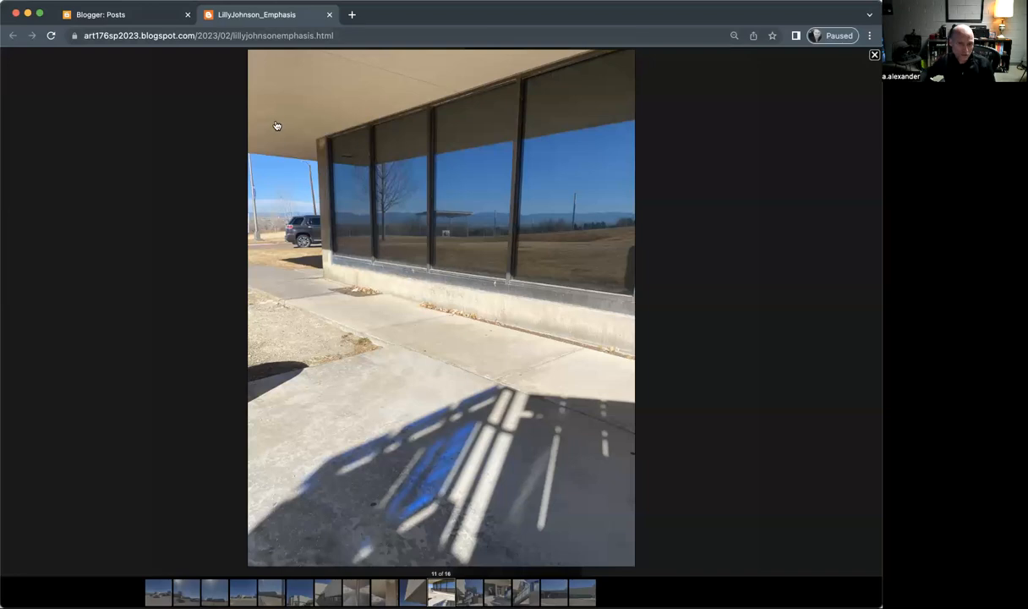
mouse_move(651, 56)
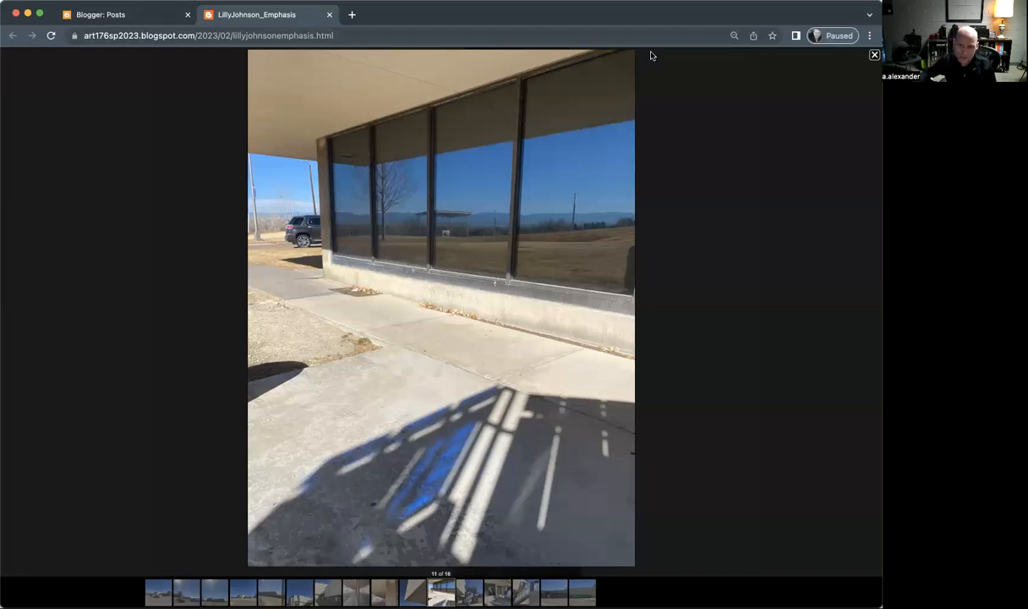
mouse_move(459, 556)
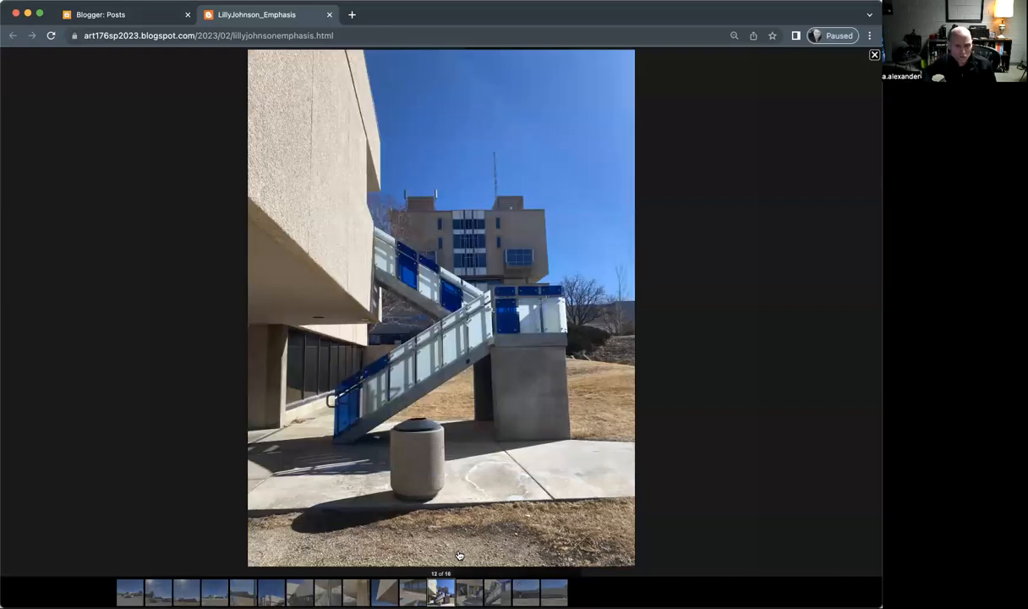
mouse_move(237, 307)
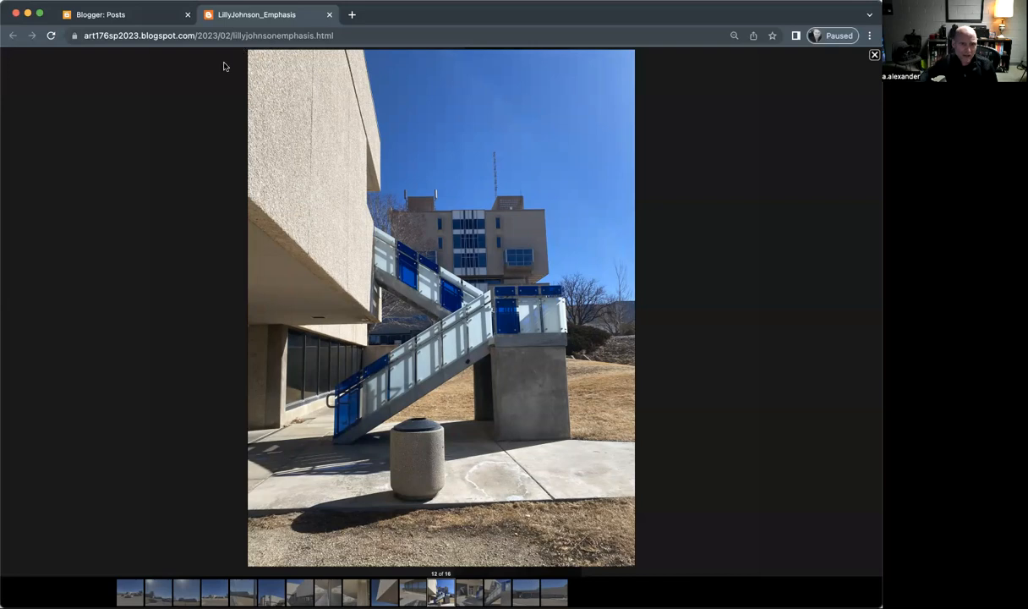
mouse_move(335, 65)
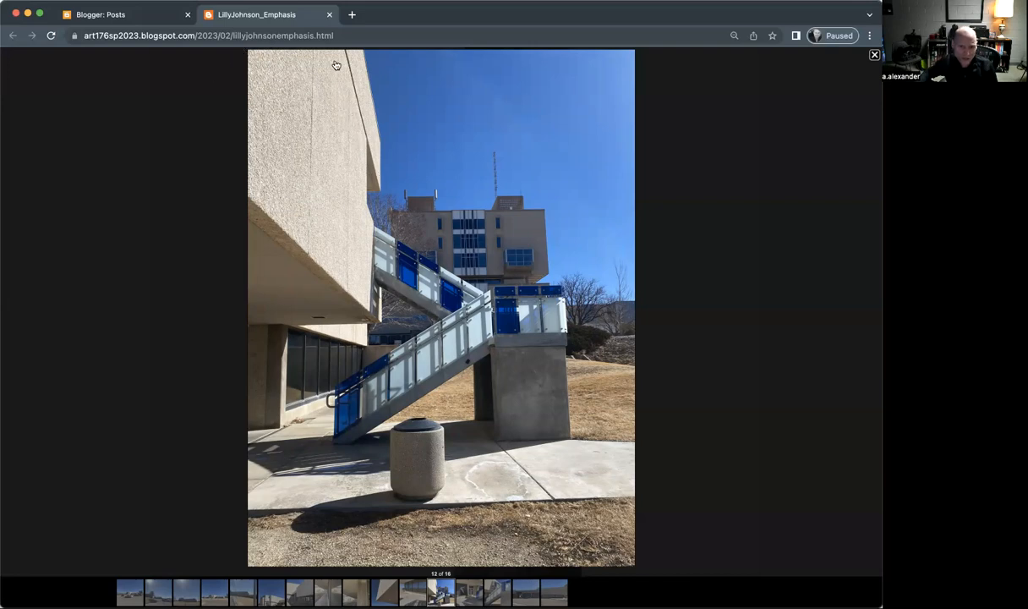
mouse_move(437, 469)
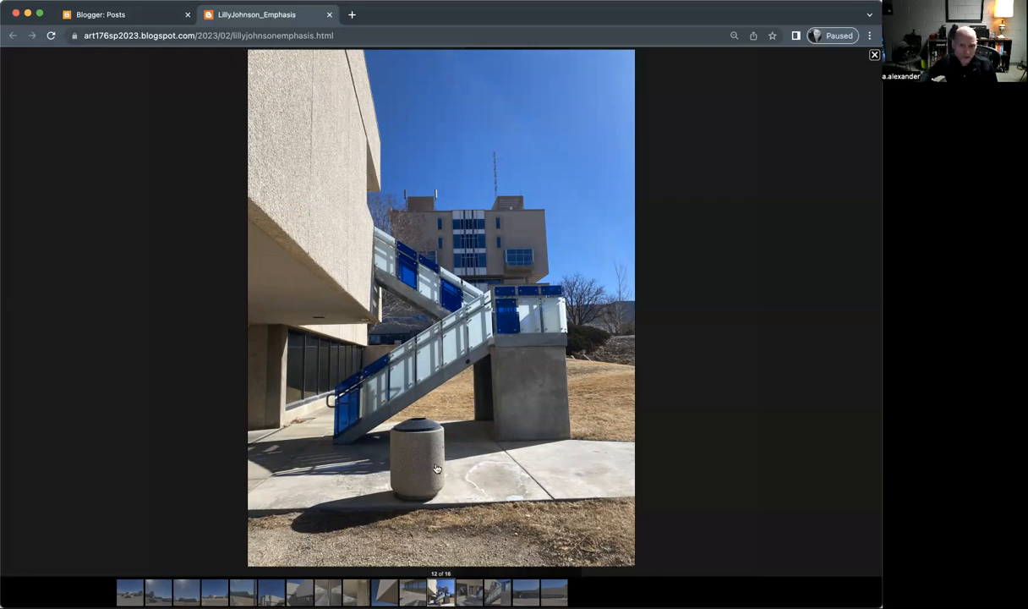
mouse_move(432, 453)
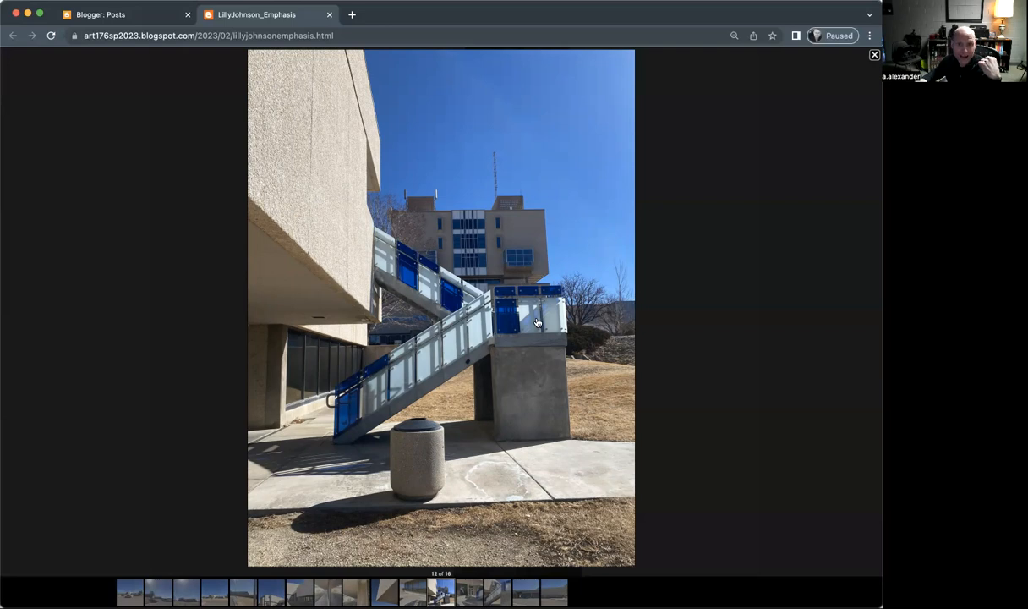
mouse_move(245, 49)
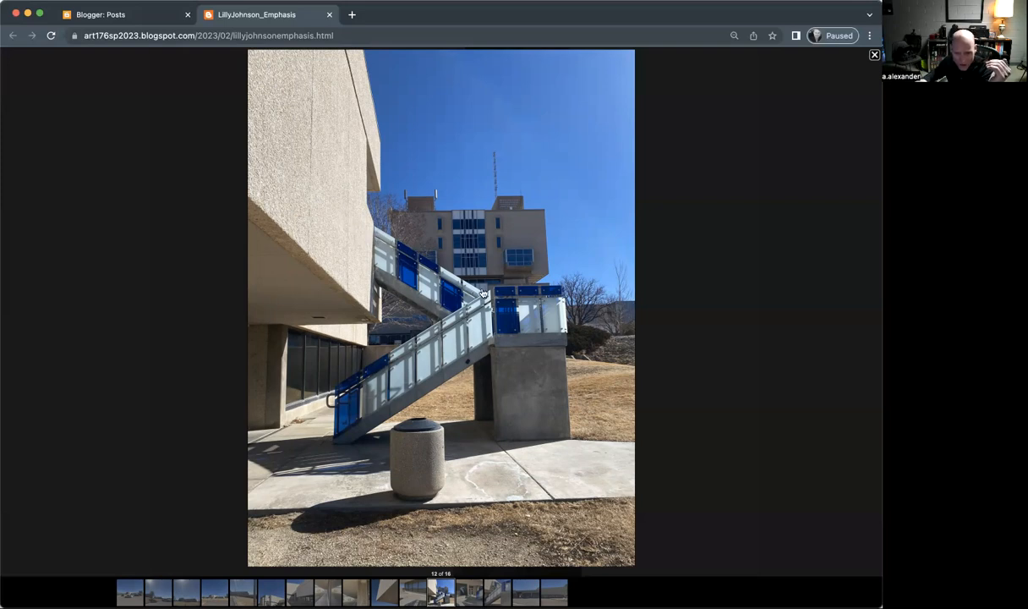
mouse_move(491, 359)
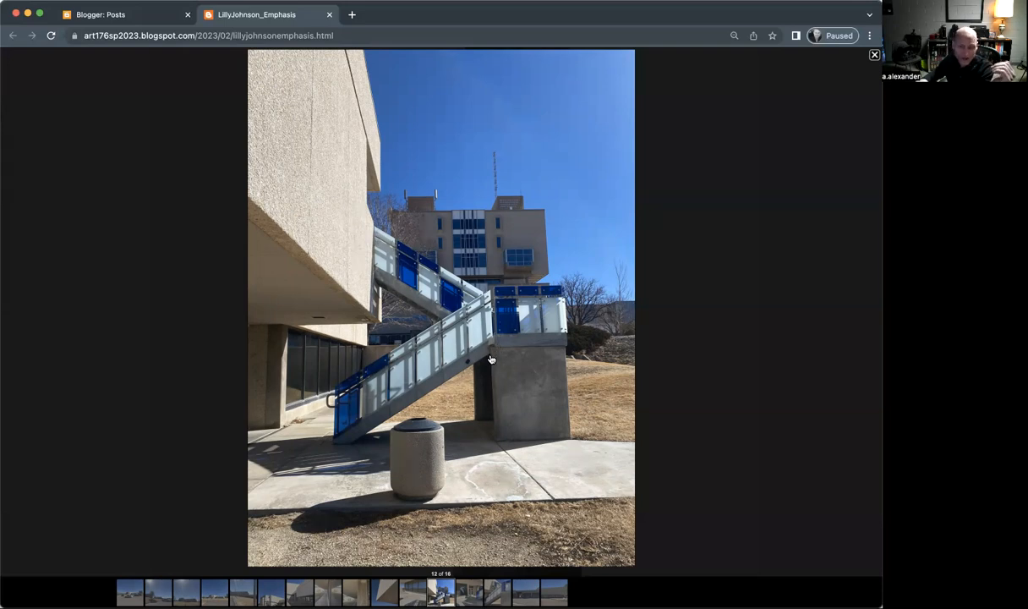
mouse_move(463, 332)
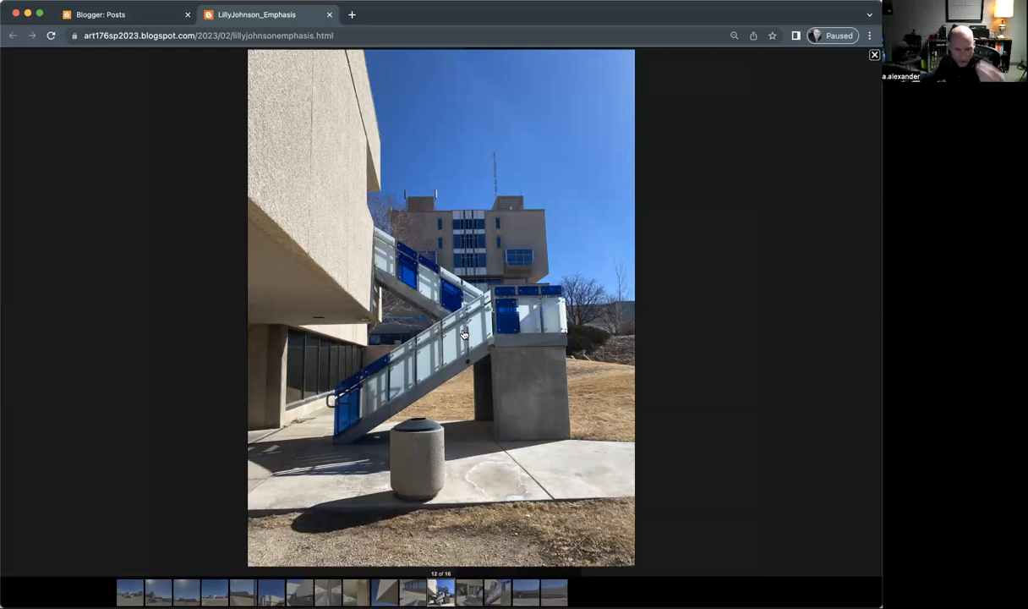
mouse_move(520, 334)
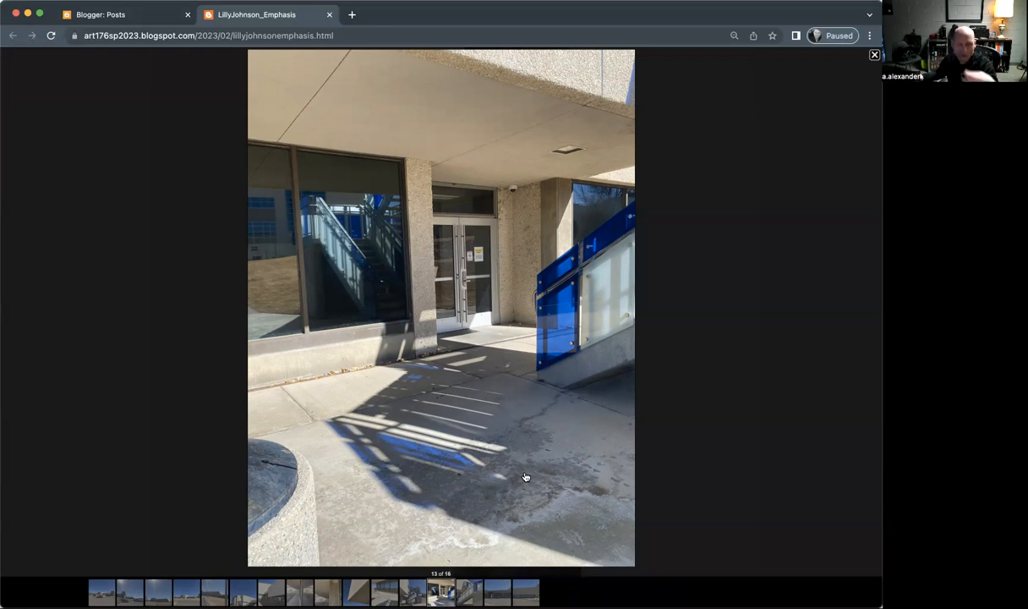
mouse_move(465, 564)
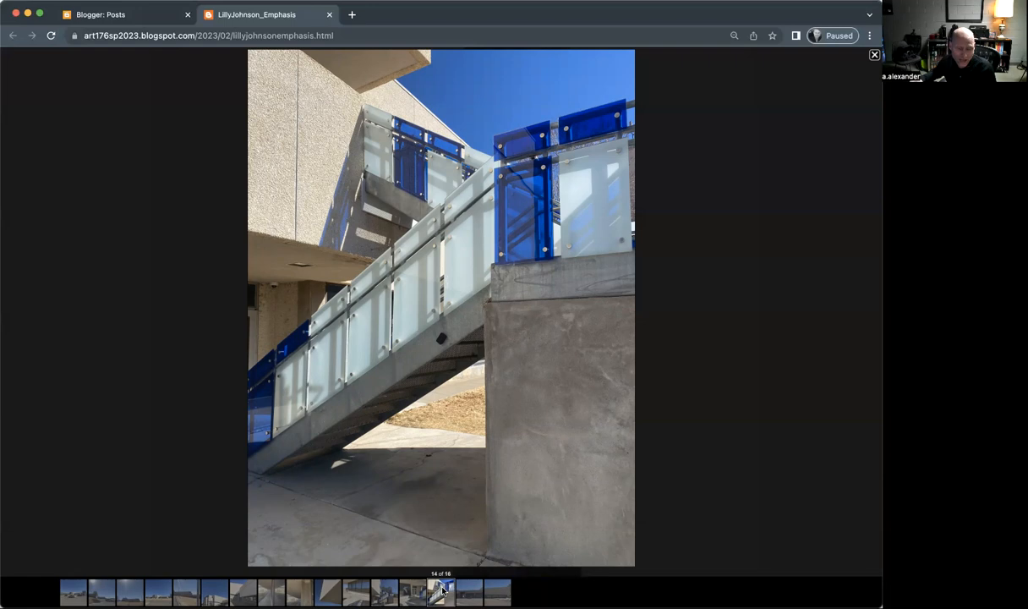
- Advance to photo 16 of 16, close the viewer, and scroll to the post's student comment
click(468, 591)
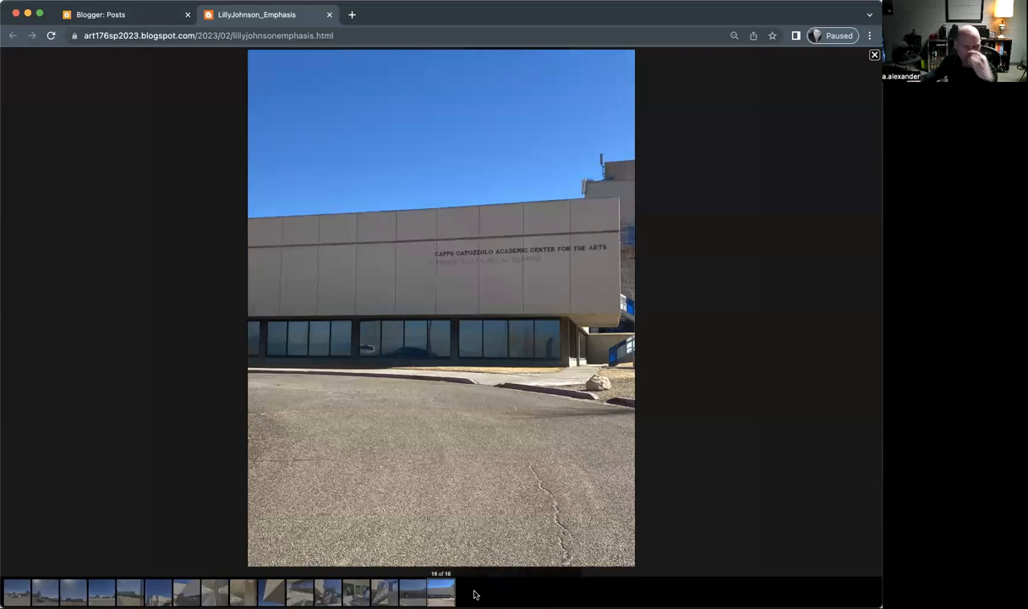
mouse_move(585, 494)
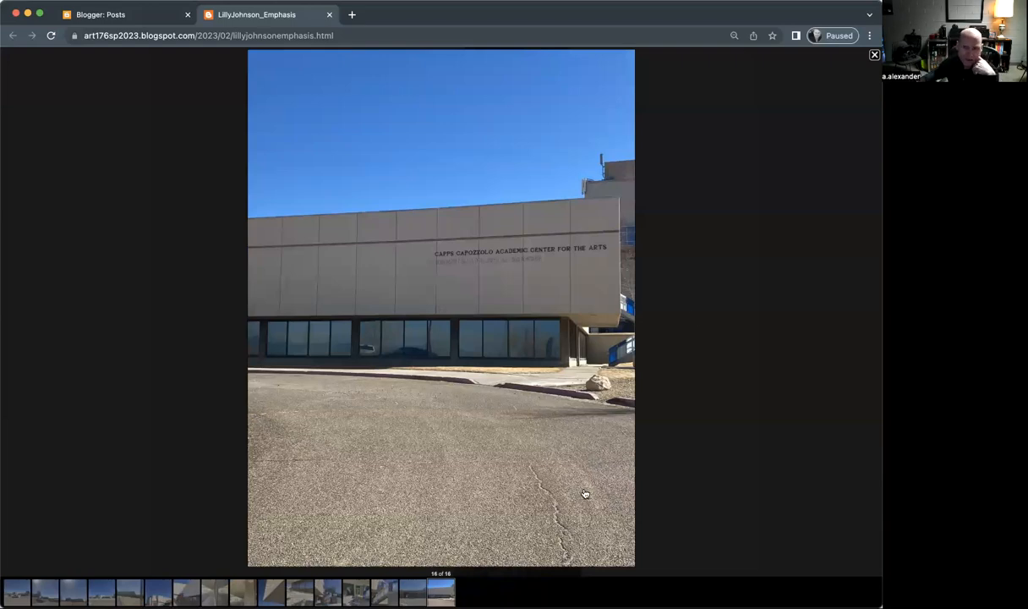
mouse_move(790, 120)
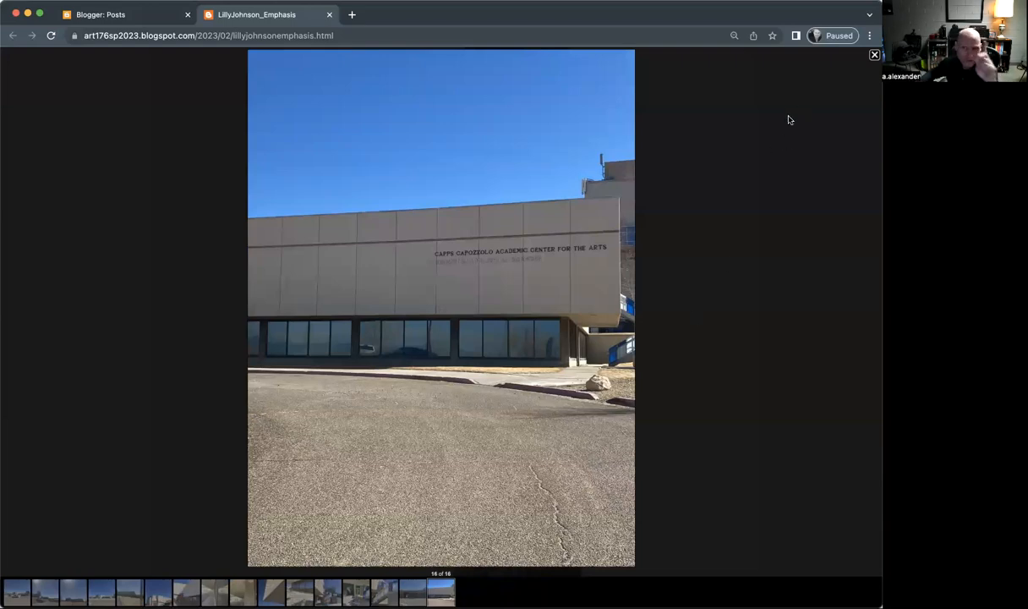
click(874, 54)
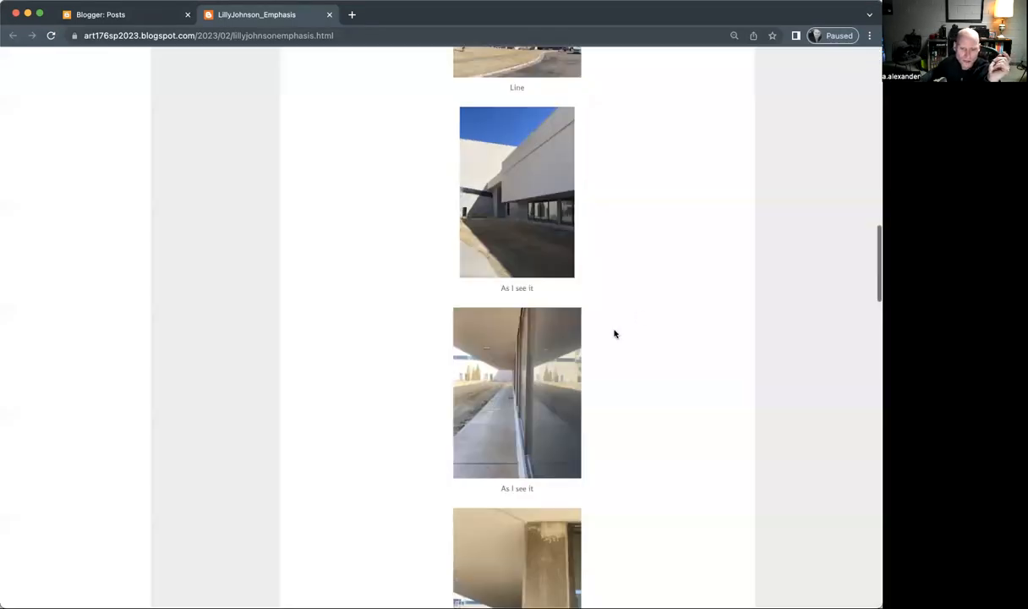
scroll(down, 3)
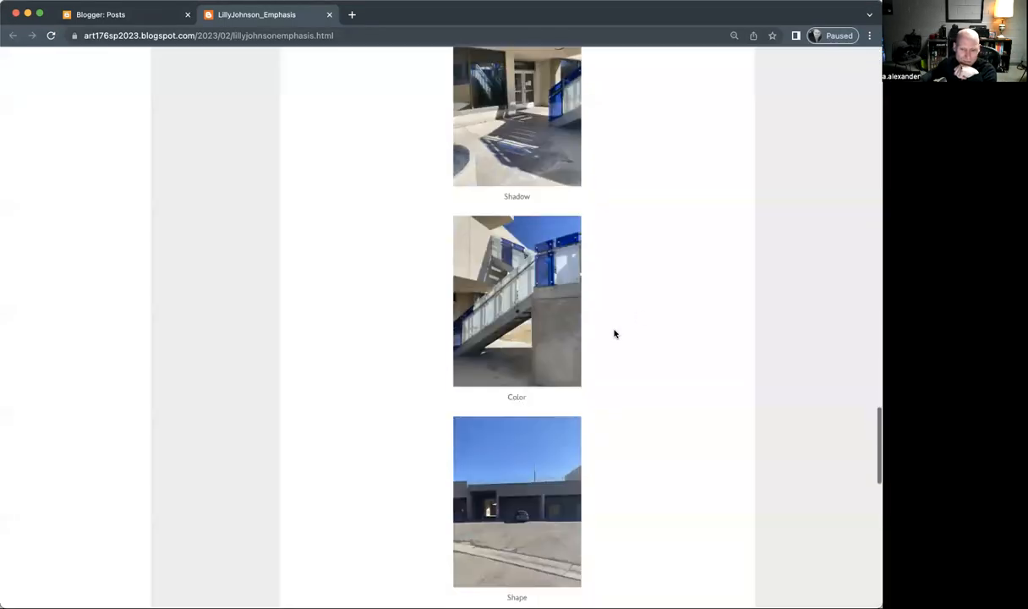
scroll(down, 3)
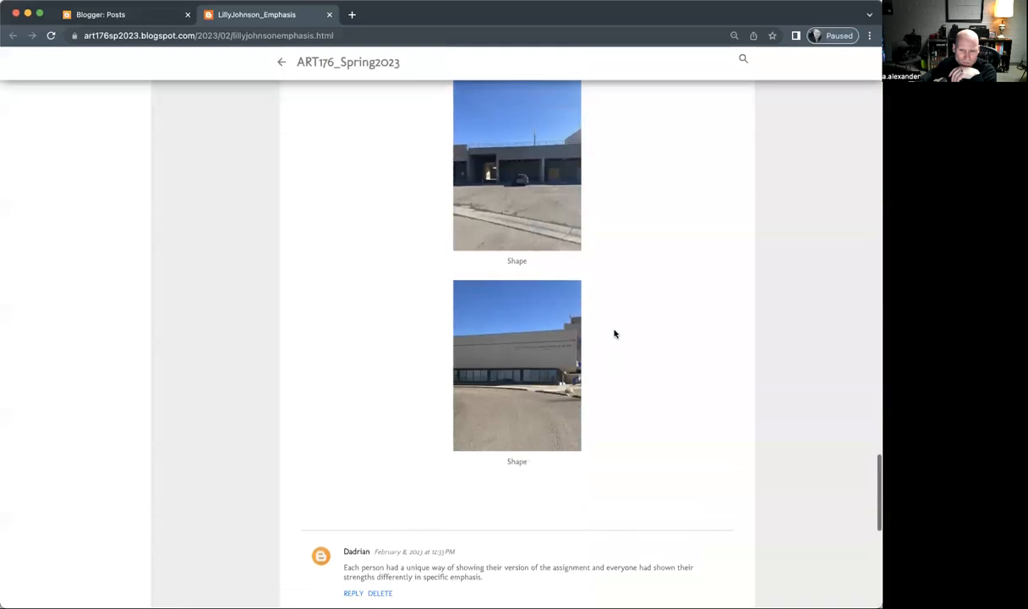
- Open the first Shape photo full-size in the lightbox gallery
click(516, 165)
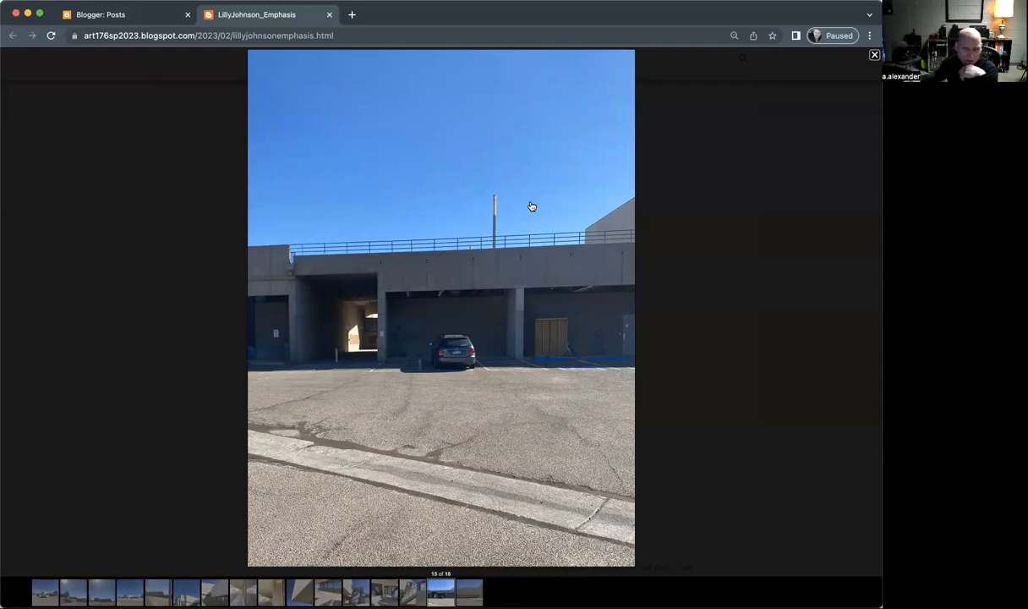
mouse_move(575, 309)
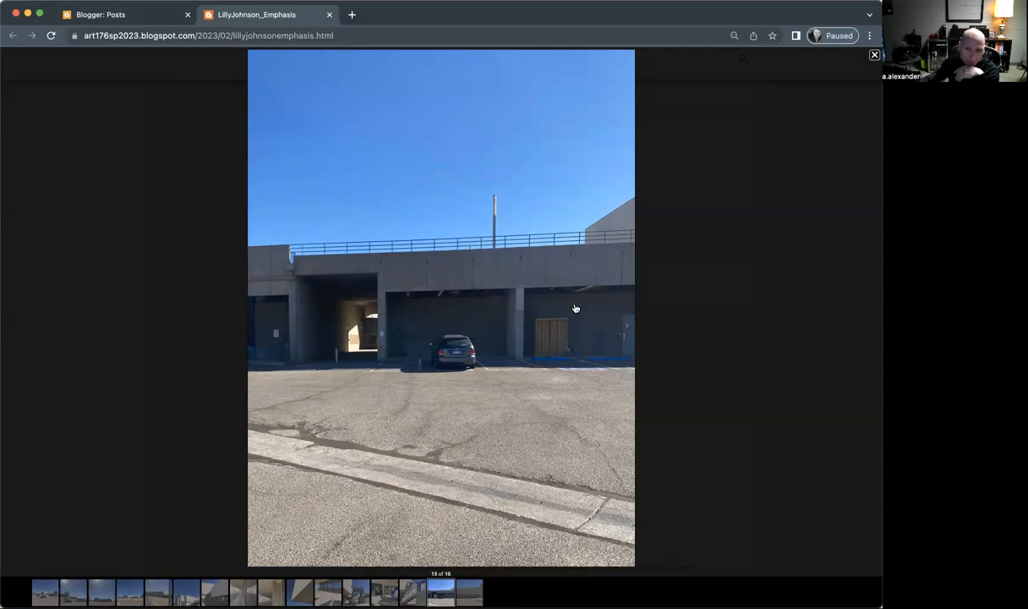
mouse_move(266, 269)
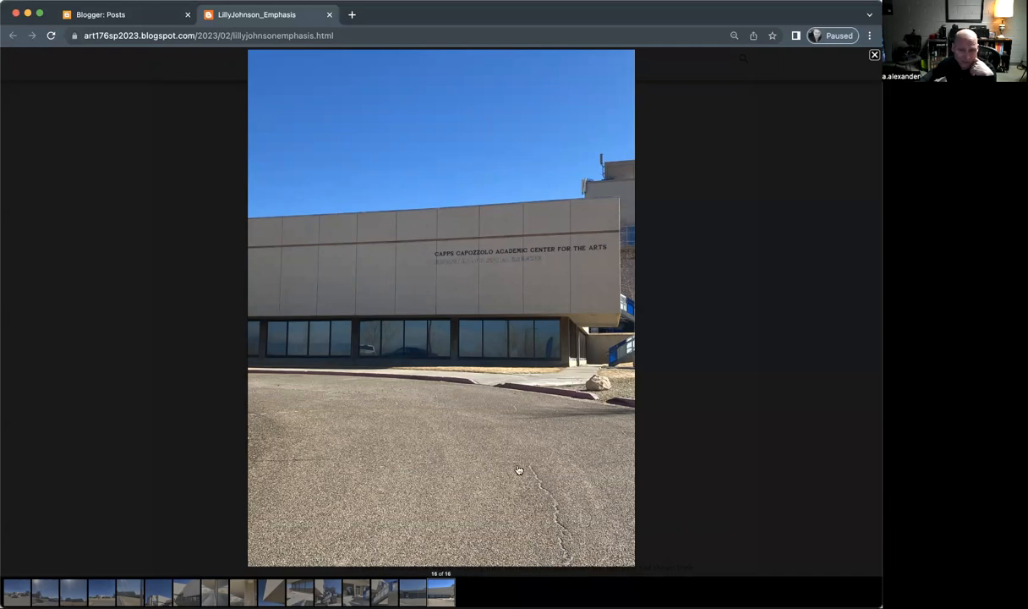
mouse_move(637, 89)
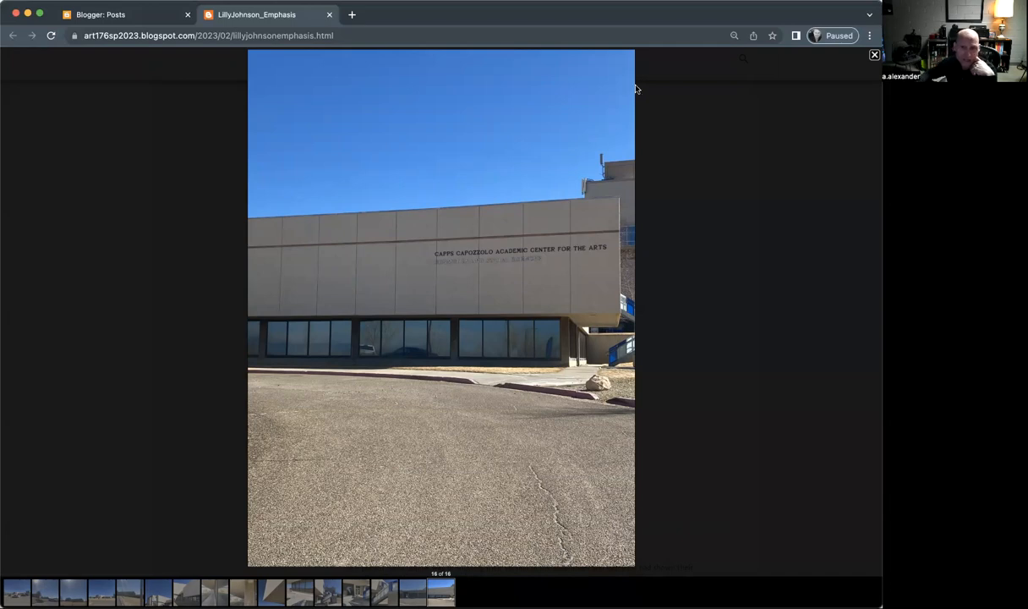
mouse_move(625, 248)
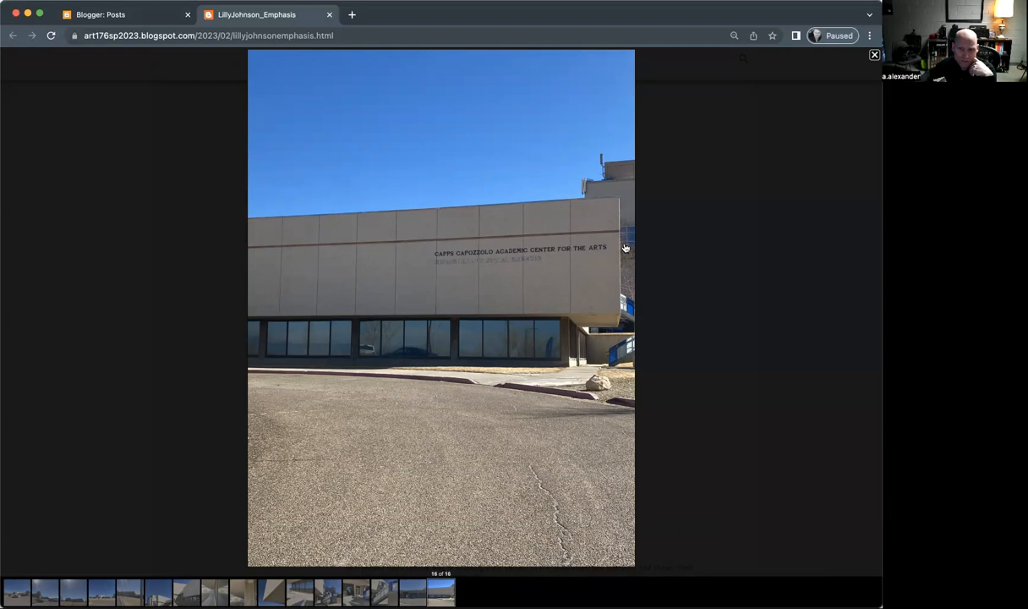
mouse_move(614, 282)
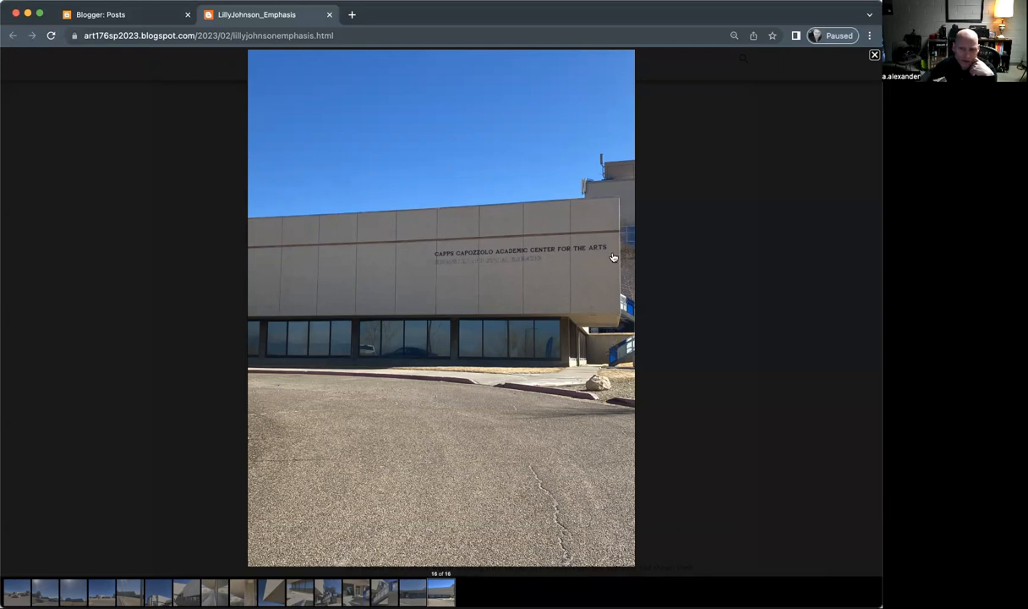
mouse_move(612, 205)
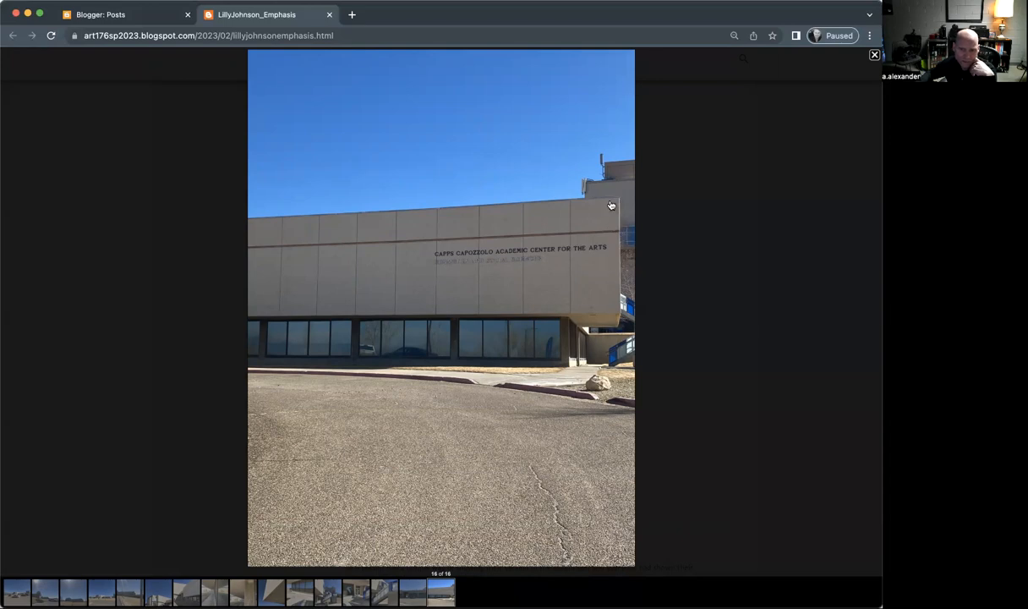
mouse_move(246, 274)
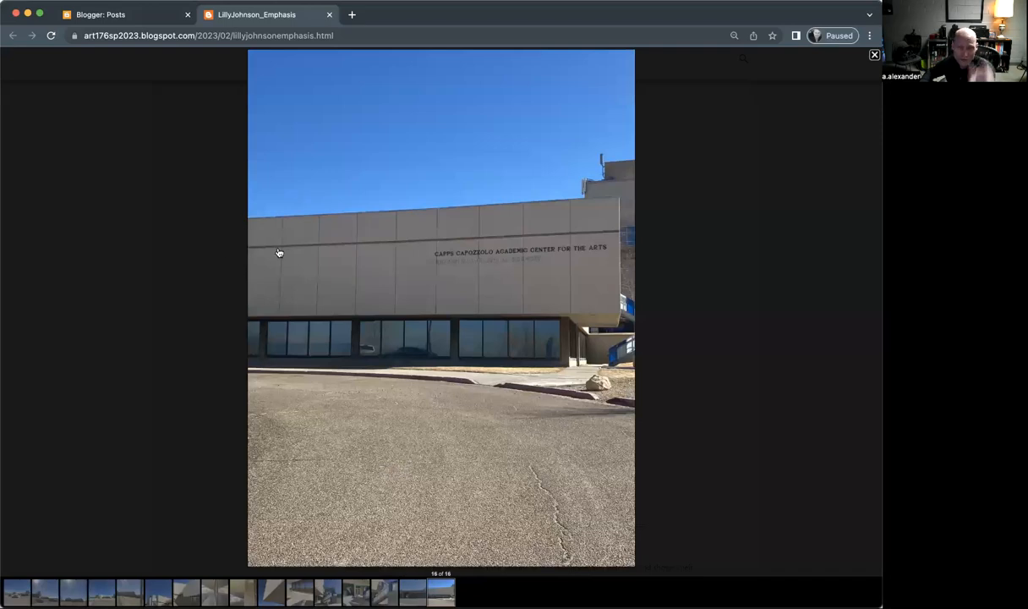
mouse_move(740, 68)
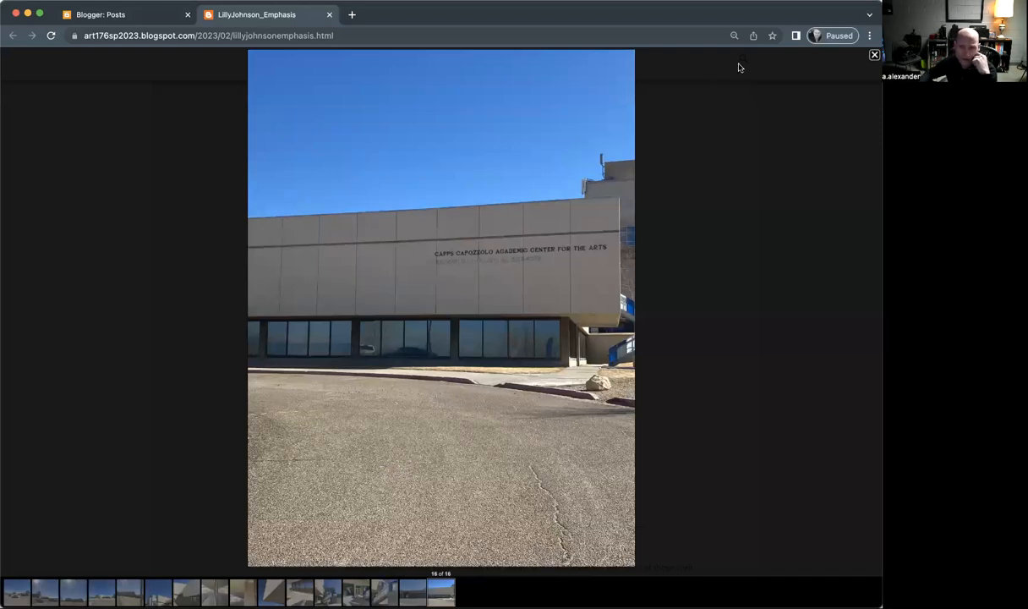
- Close the lightbox on photo 16 and scroll back through the post's photos
click(874, 54)
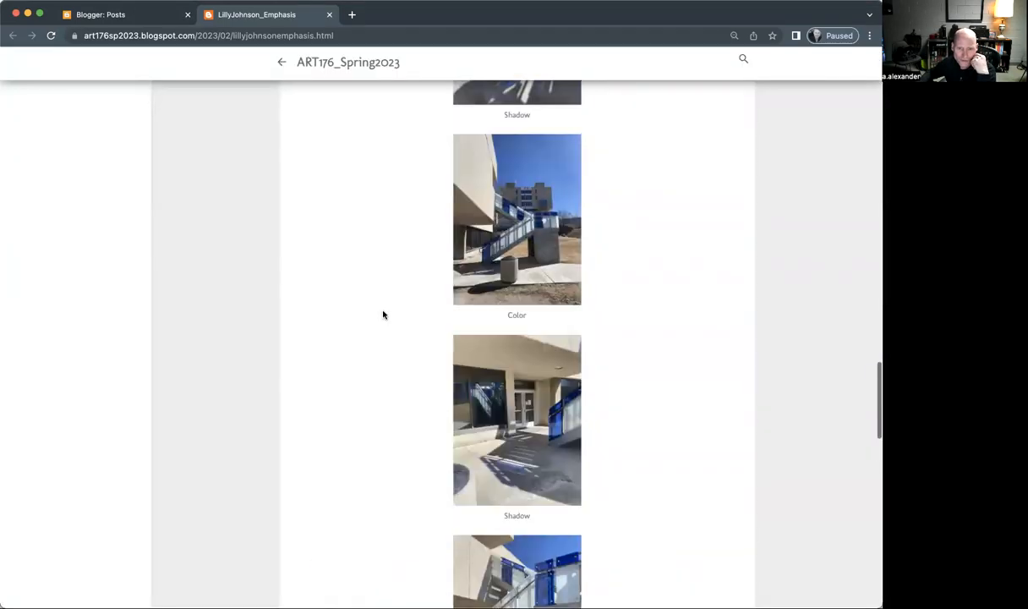
scroll(down, 3)
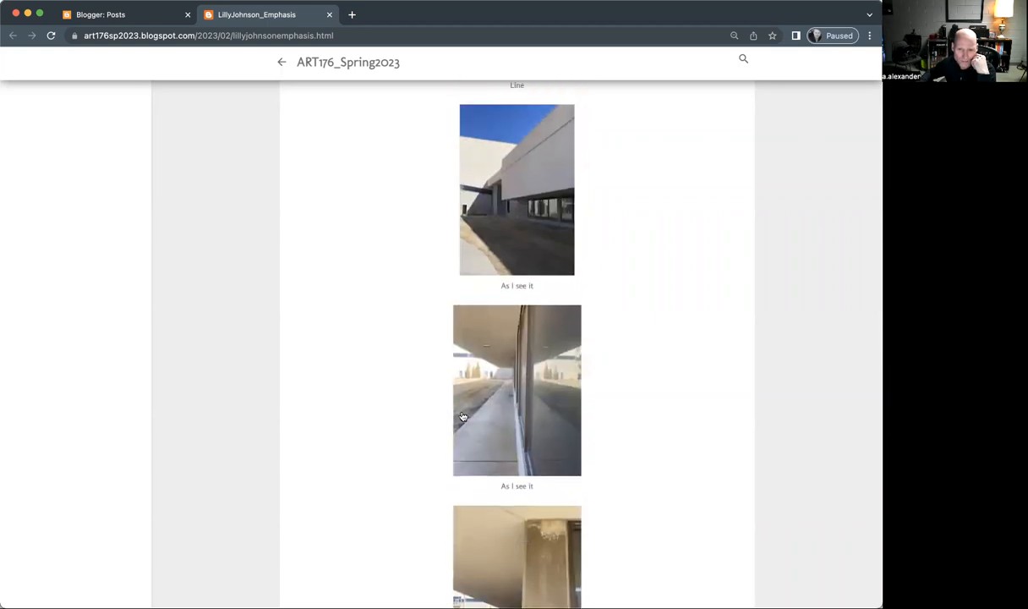
- Open photo 8 of 16, the covered walkway beside reflective windows, full-size
click(516, 389)
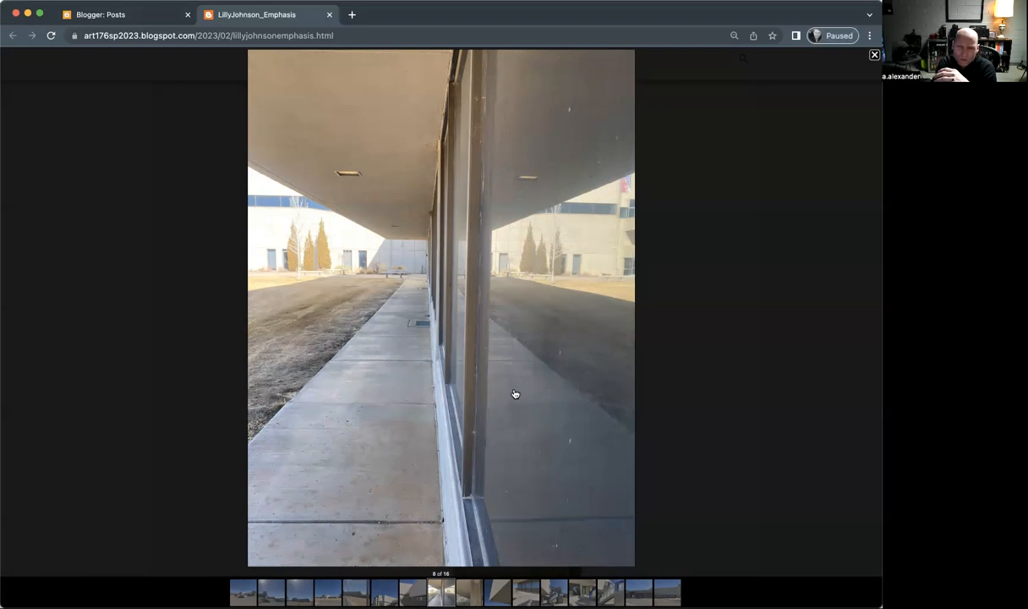